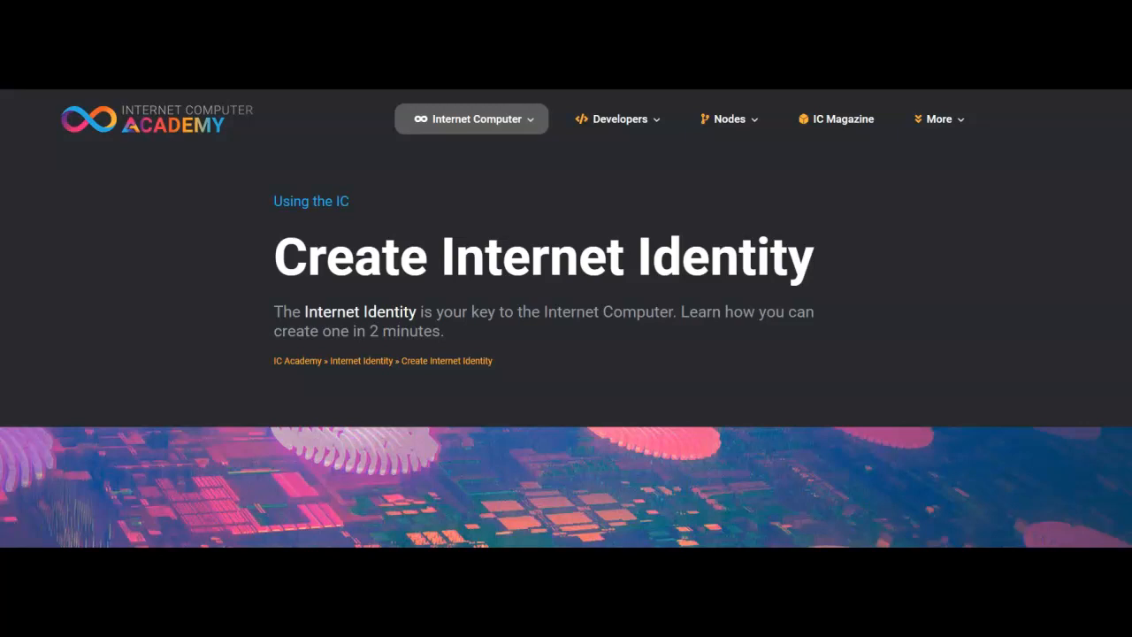
- Scroll the Create Internet Identity guide to the compatible authentication devices section
scroll("down", 3)
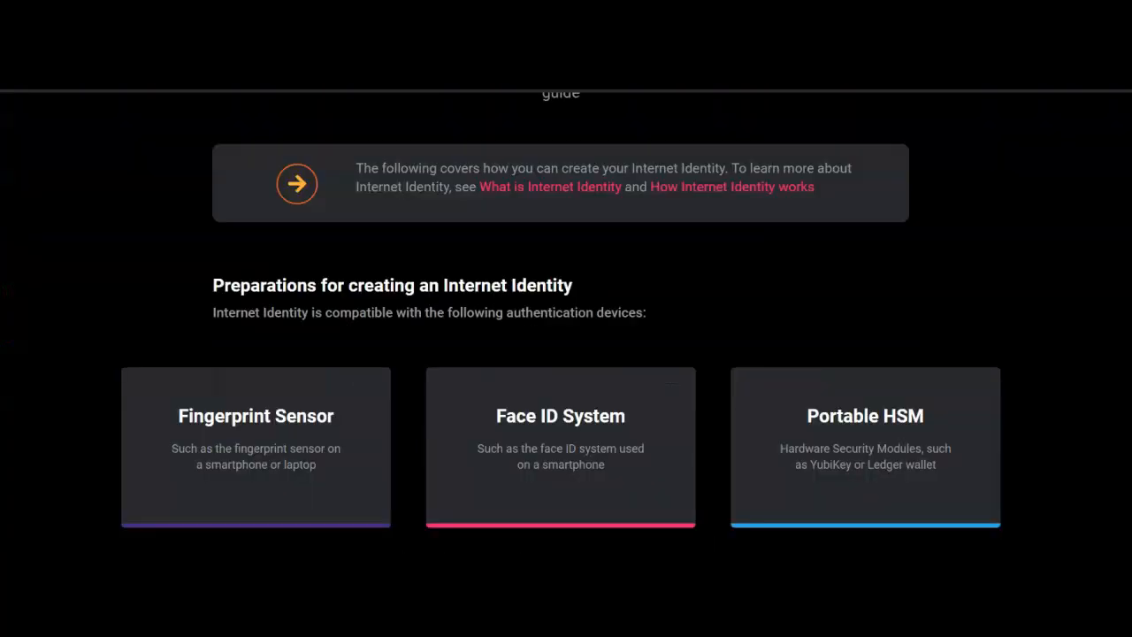
mouse_move(361, 409)
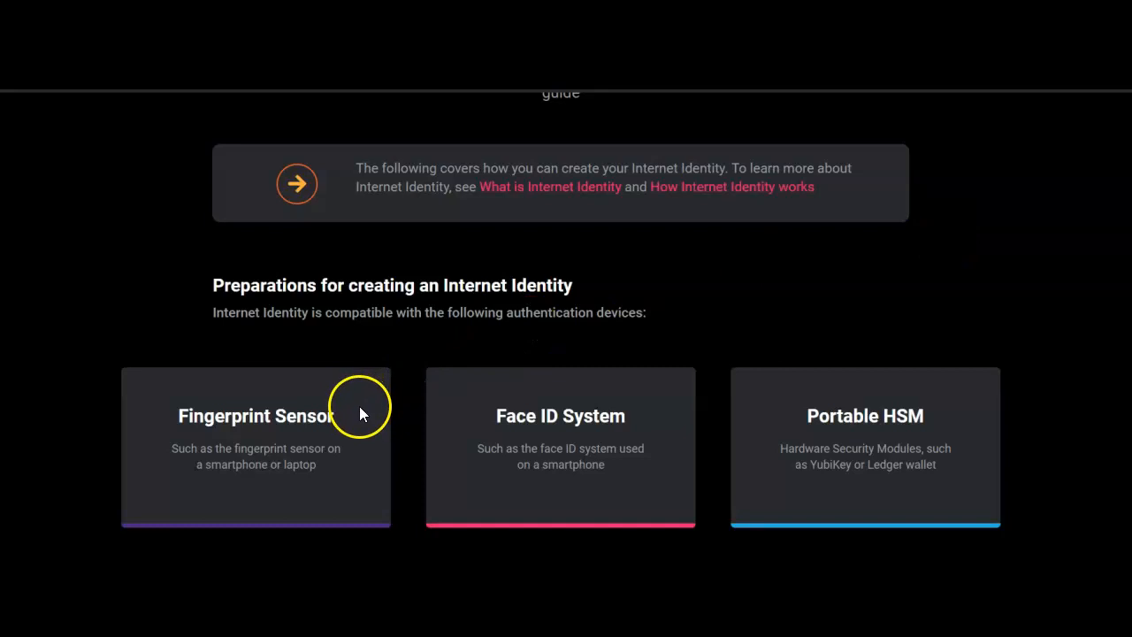
mouse_move(619, 422)
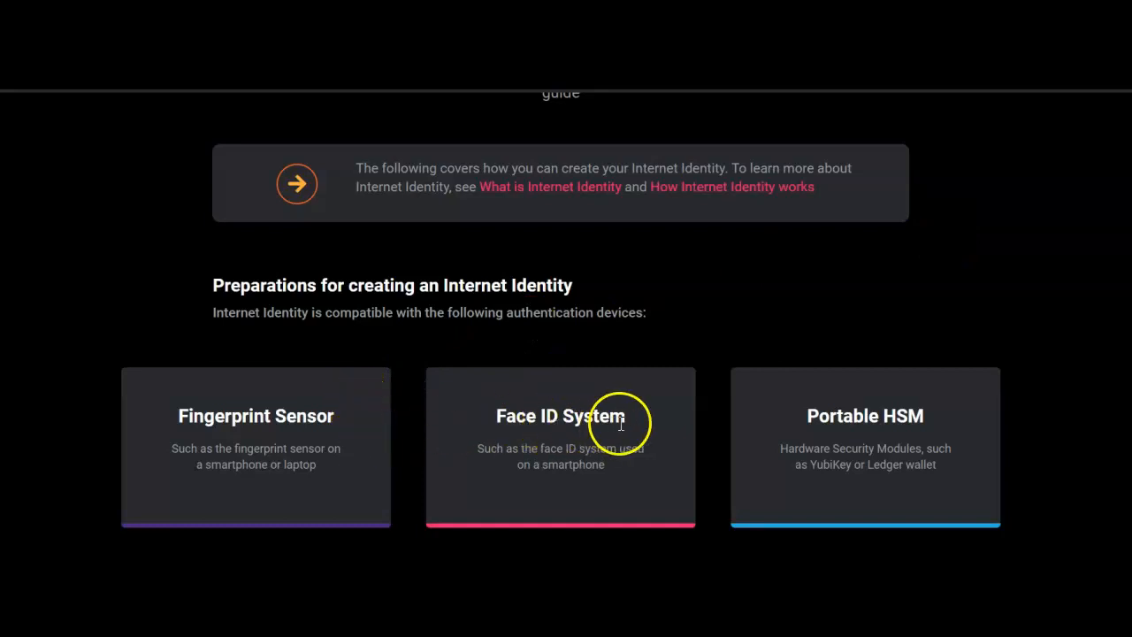
mouse_move(928, 442)
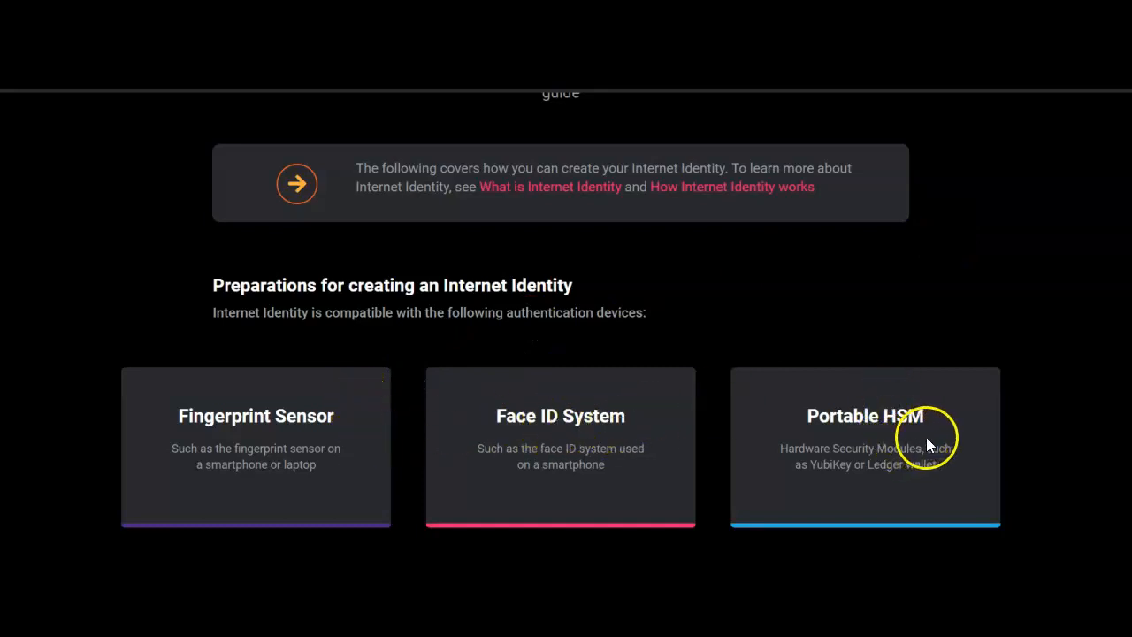
mouse_move(913, 466)
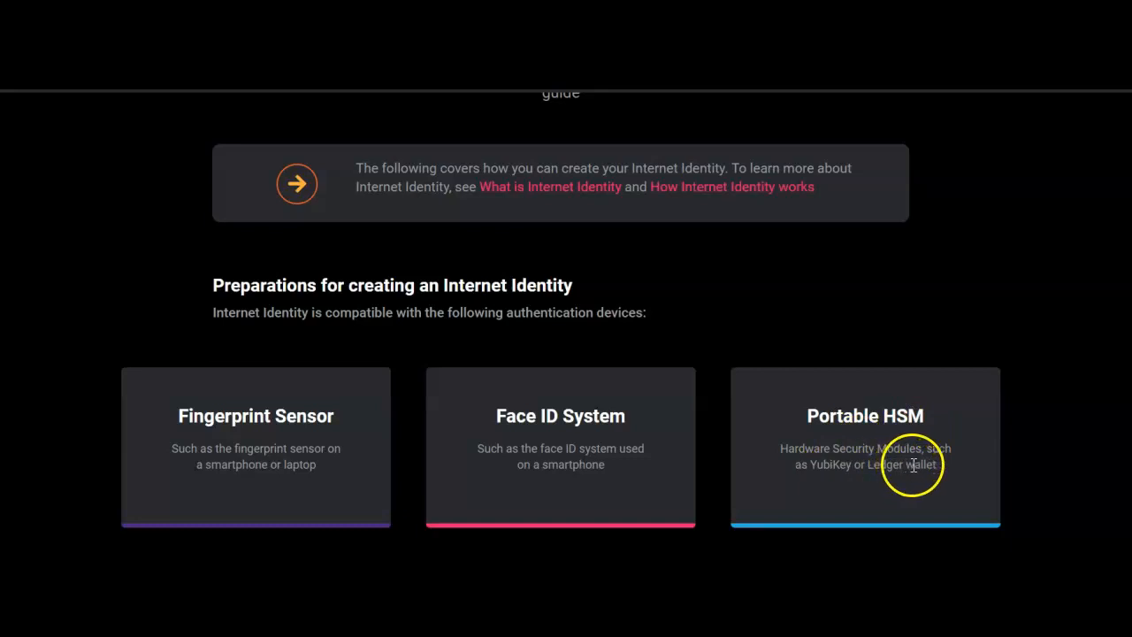
mouse_move(916, 489)
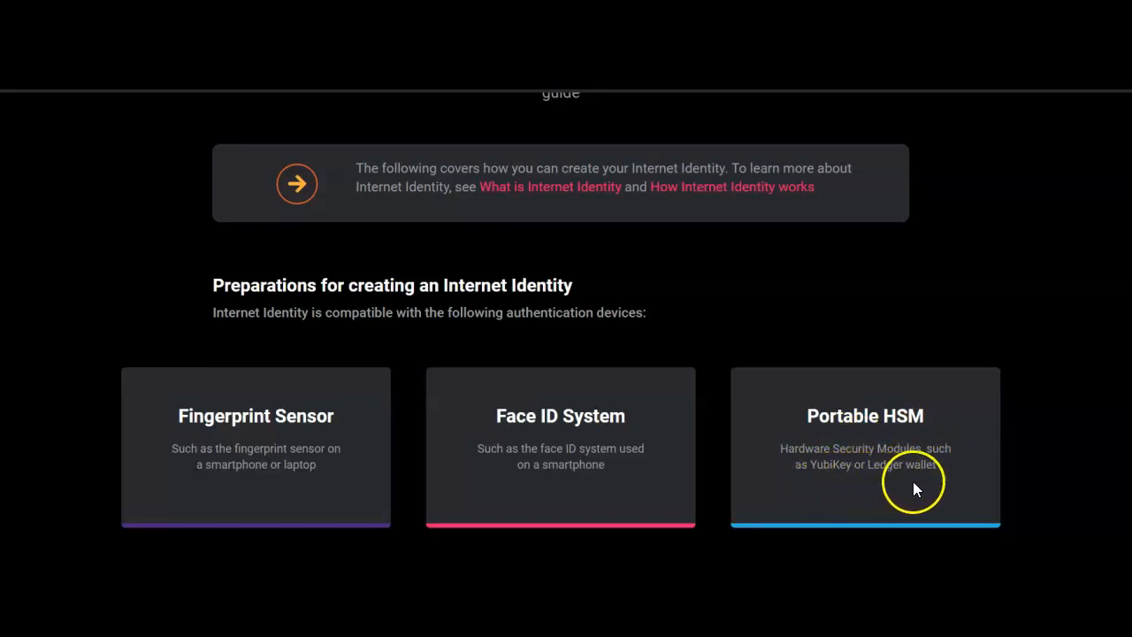
mouse_move(829, 493)
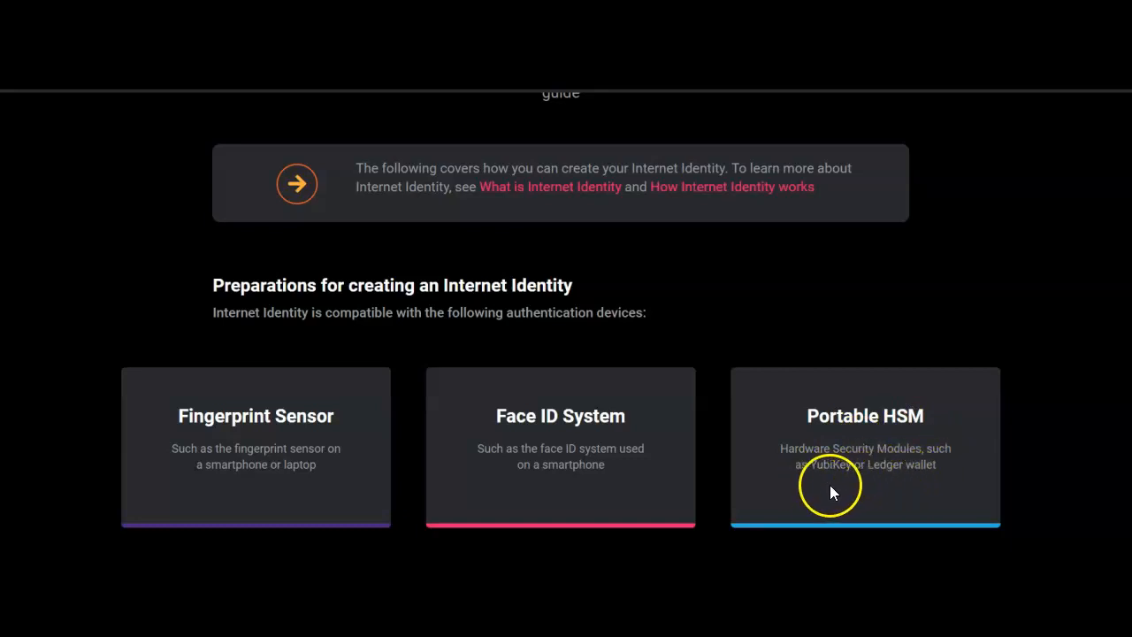
mouse_move(836, 491)
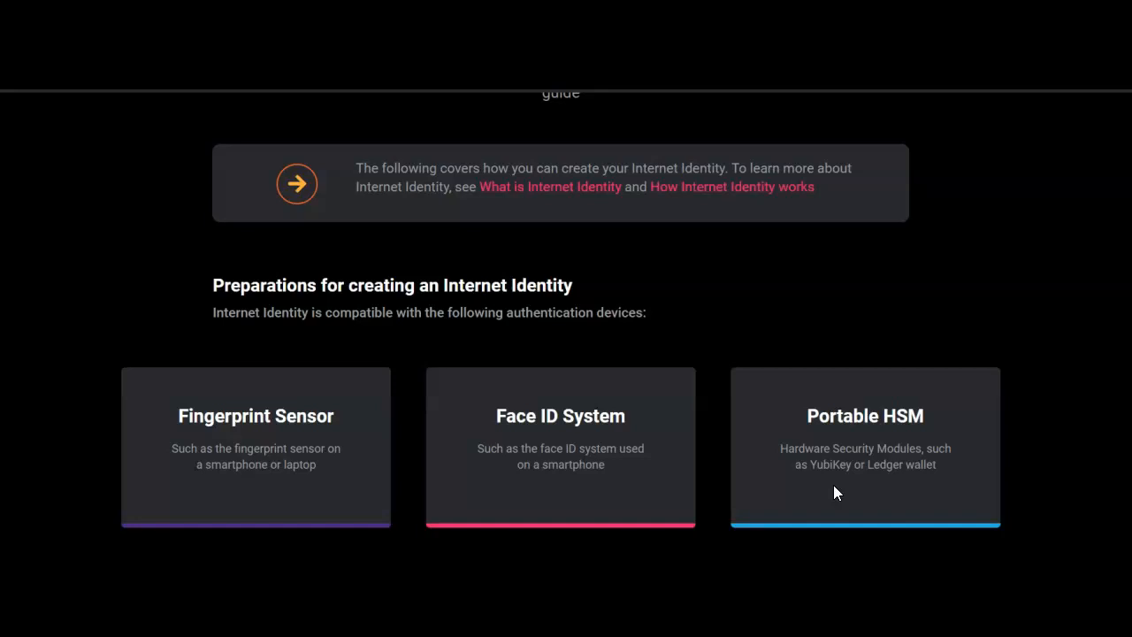
mouse_move(341, 416)
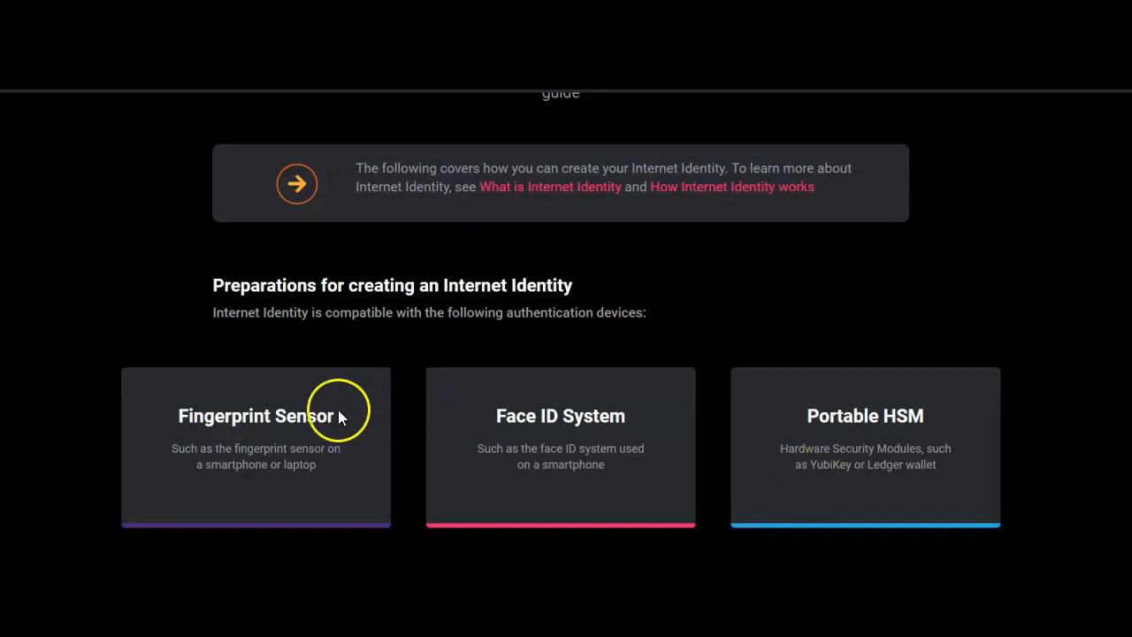
mouse_move(354, 442)
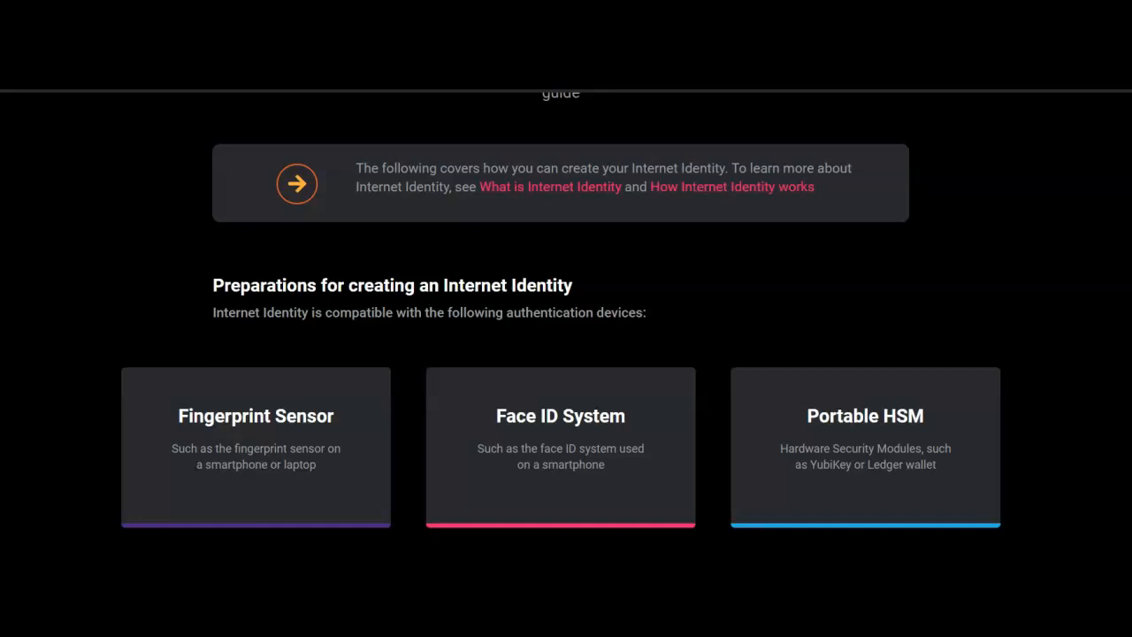
- Scroll past the three-step overview to the step-by-step Identity Anchor instructions
scroll("down", 3)
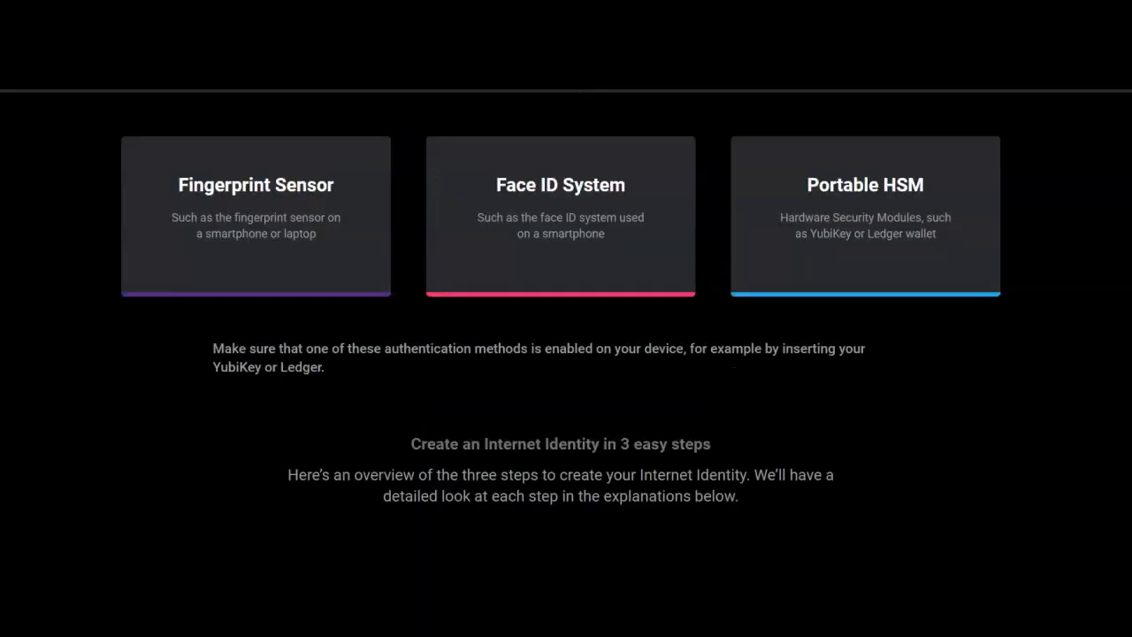
scroll("down", 3)
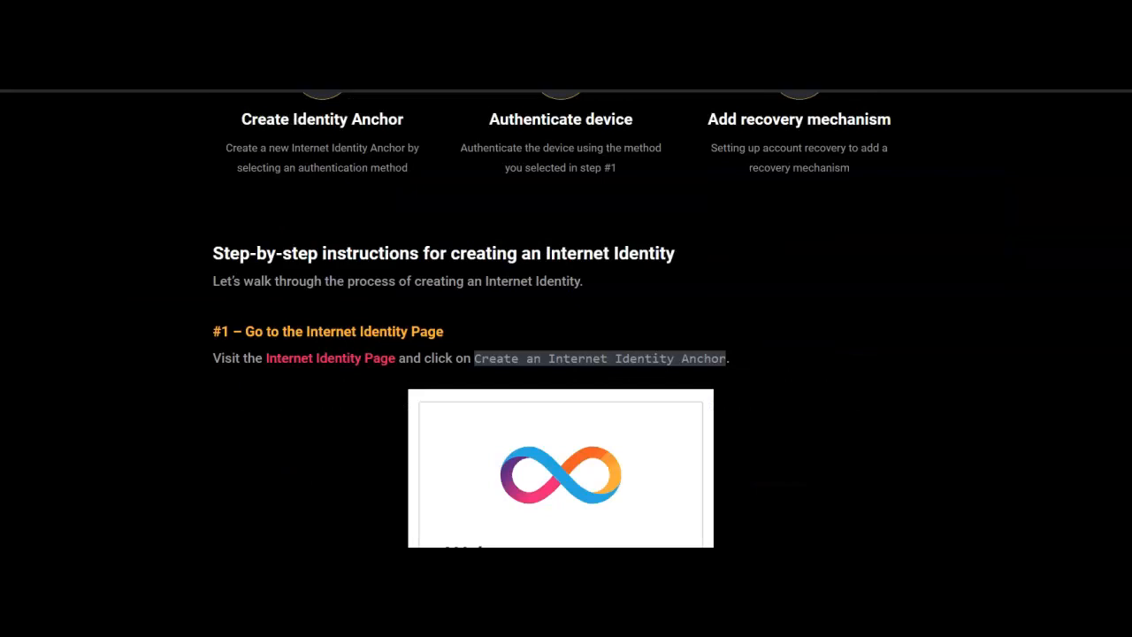
scroll("down", 3)
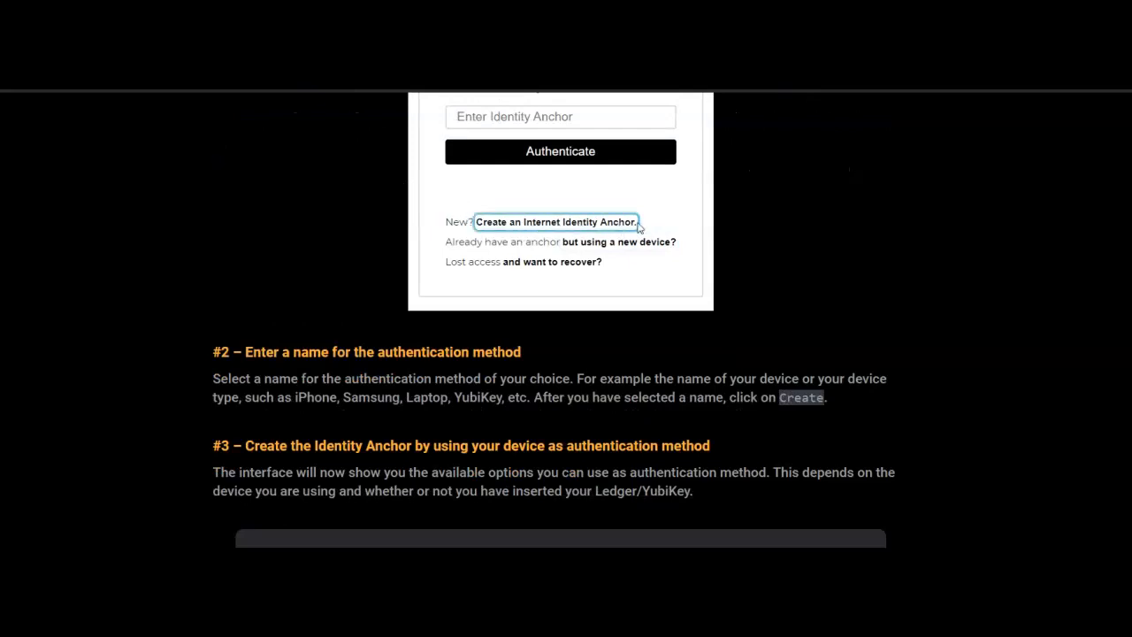
left_click(556, 221)
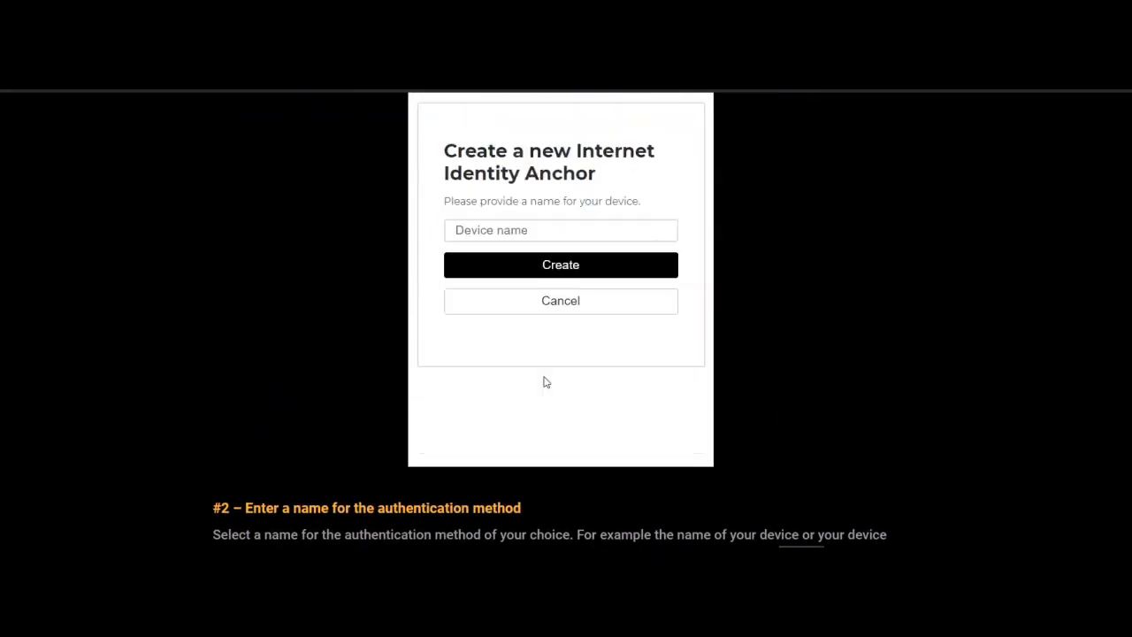
- Click through the animated Internet Identity example to reach its sign-in page
left_click(560, 301)
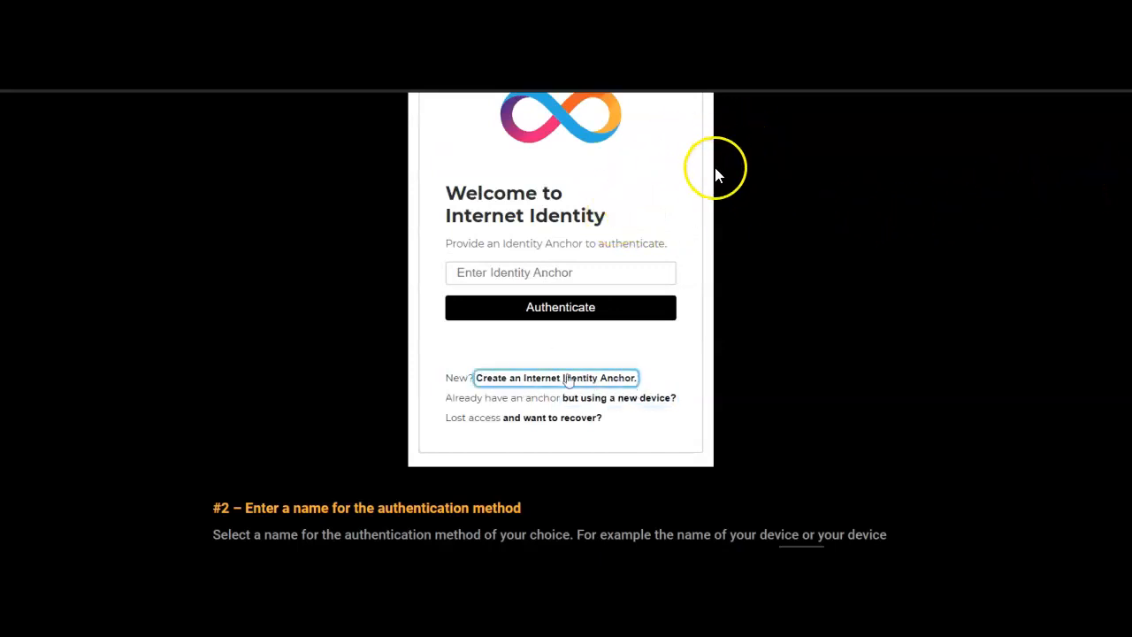
left_click(556, 378)
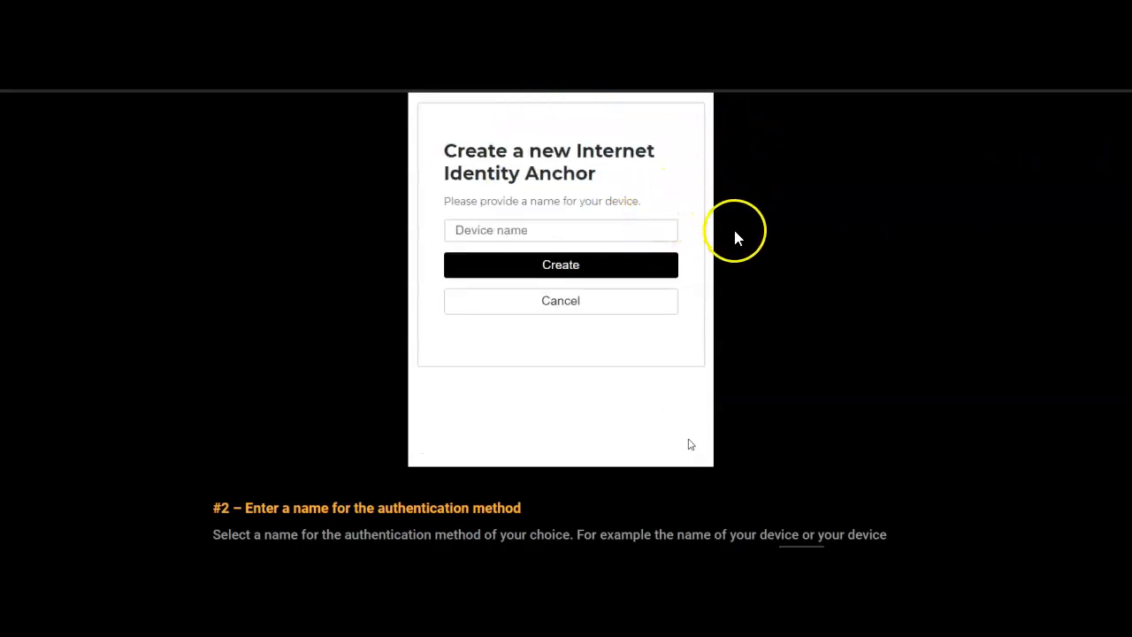
left_click(560, 301)
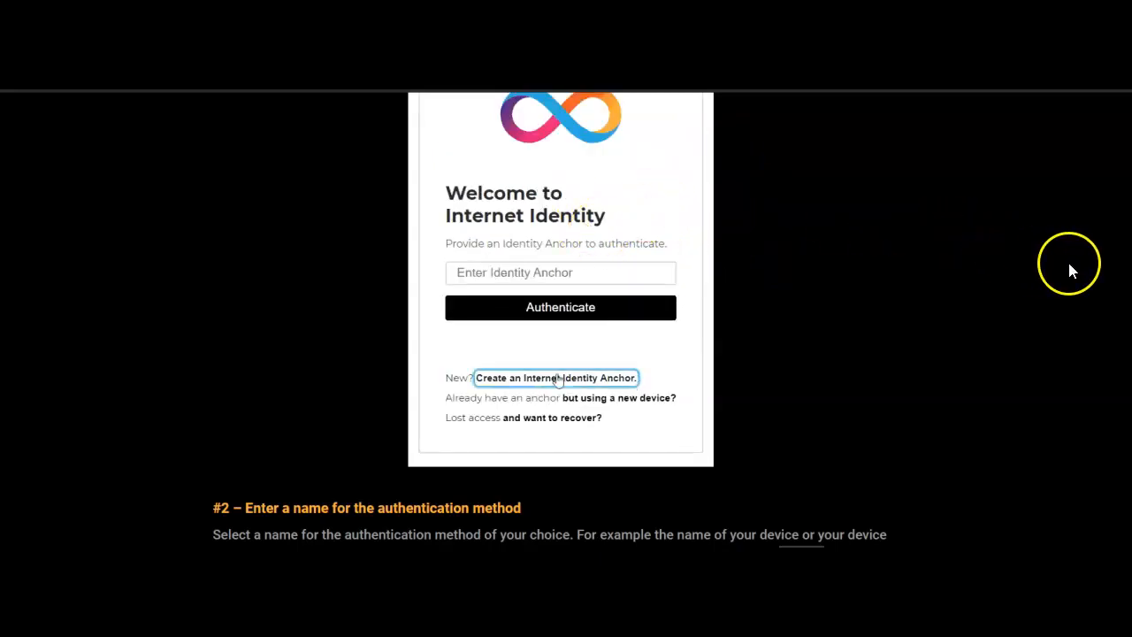
left_click(555, 377)
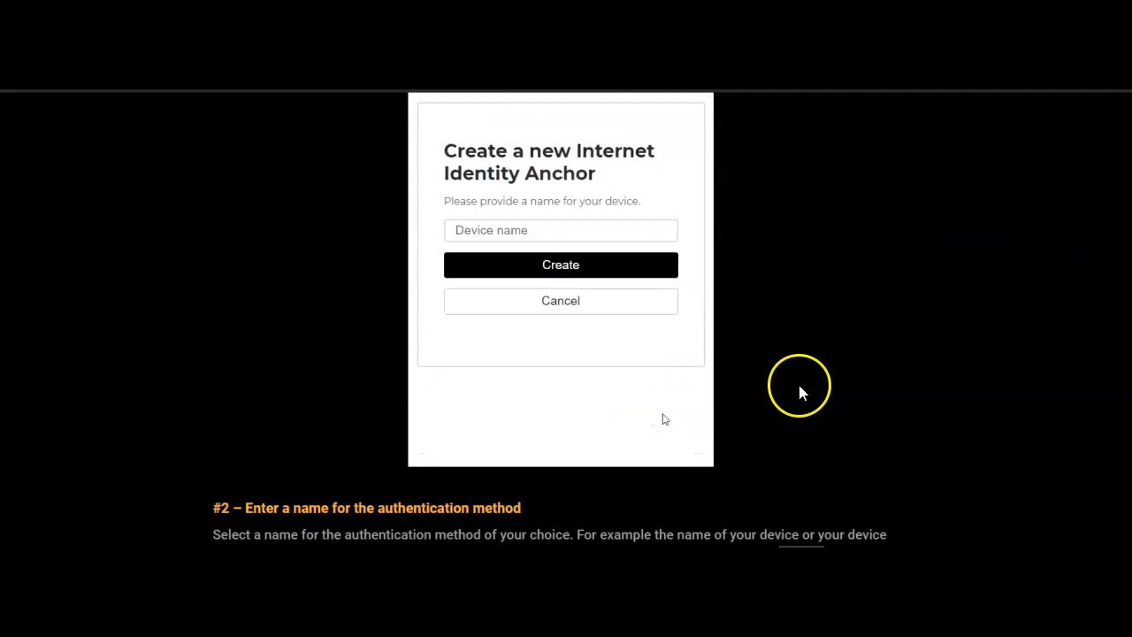
left_click(560, 300)
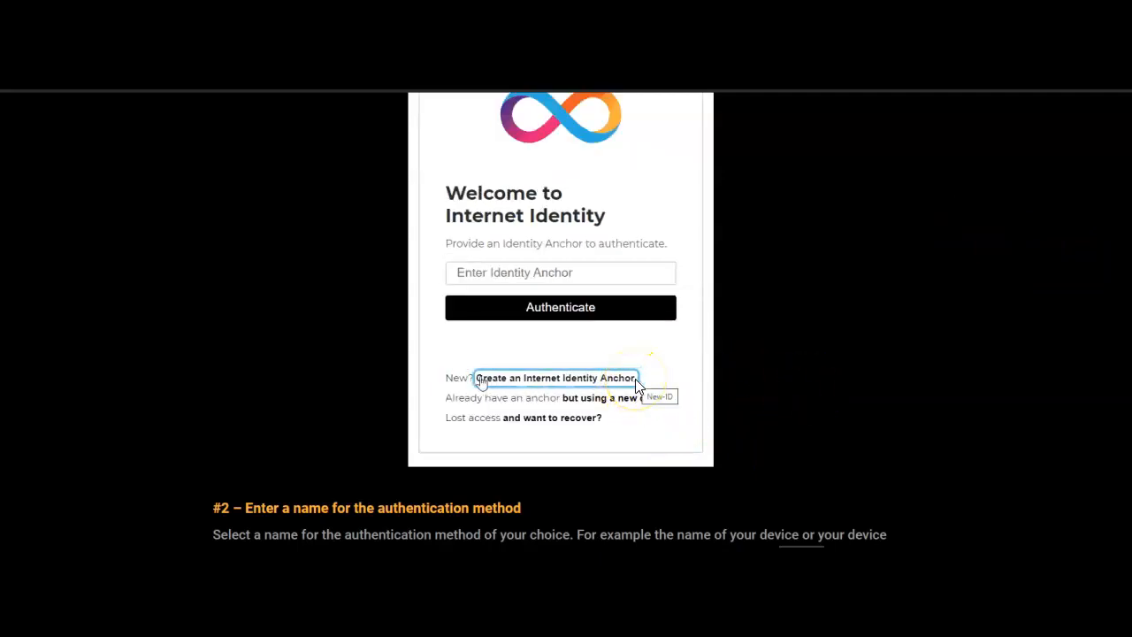
left_click(555, 378)
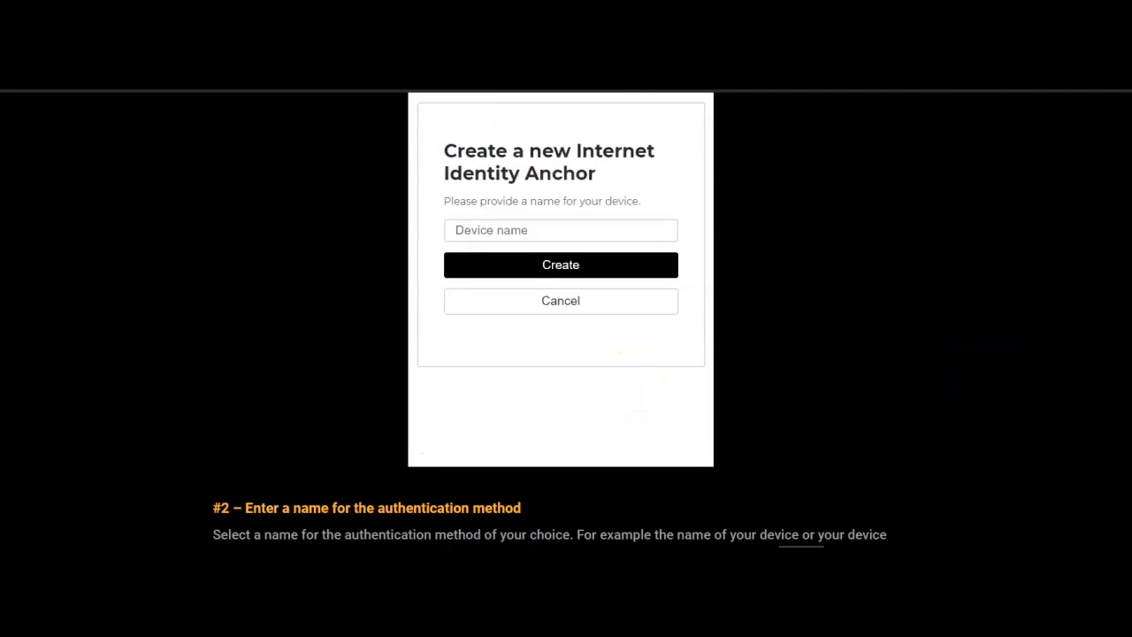
left_click(559, 301)
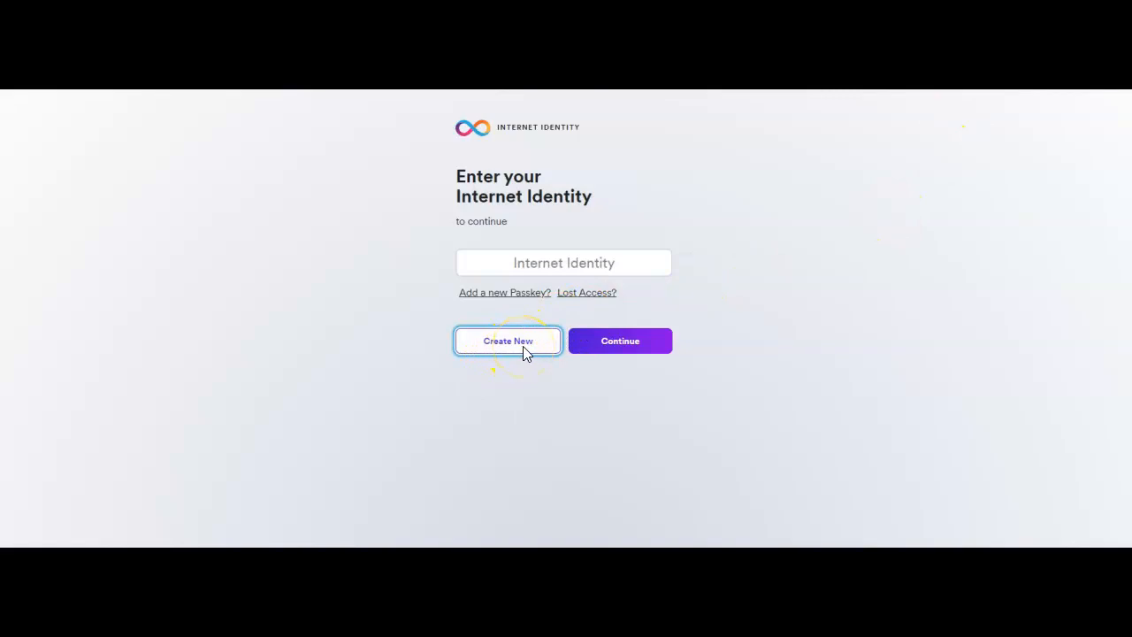
- Choose 'Create New' on Internet Identity to reach the Create Passkey screen
left_click(508, 341)
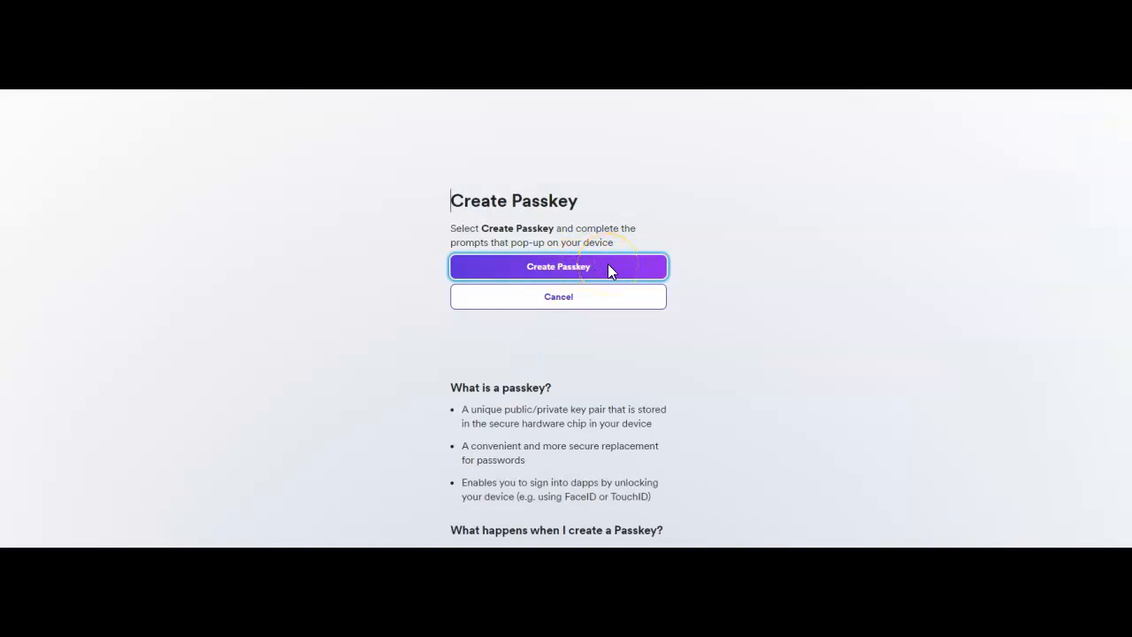
mouse_move(705, 243)
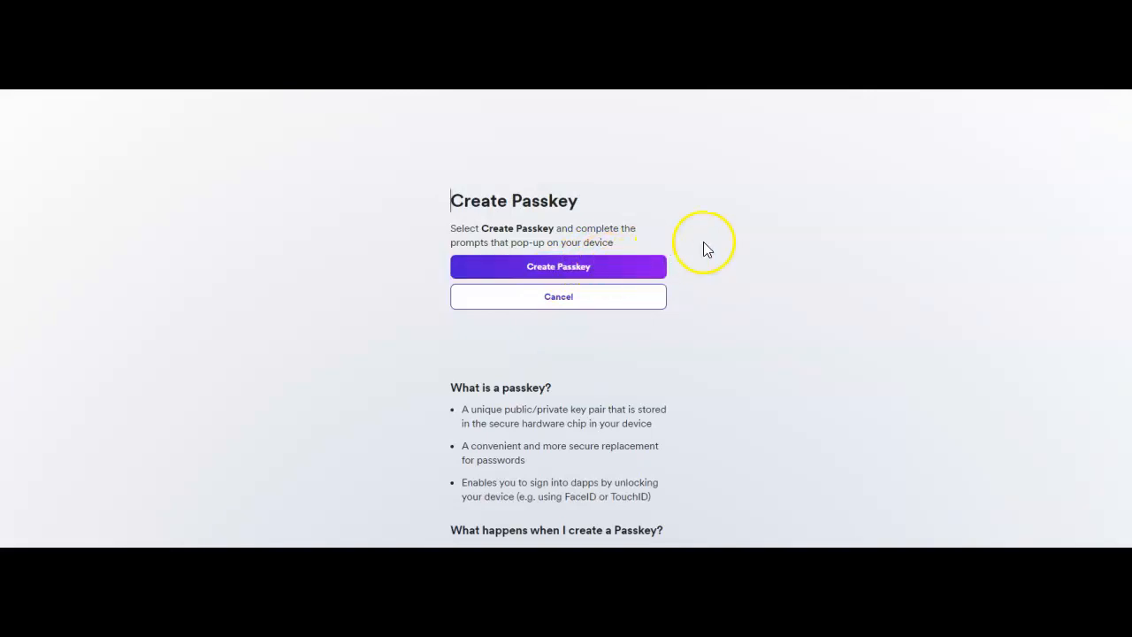
mouse_move(705, 247)
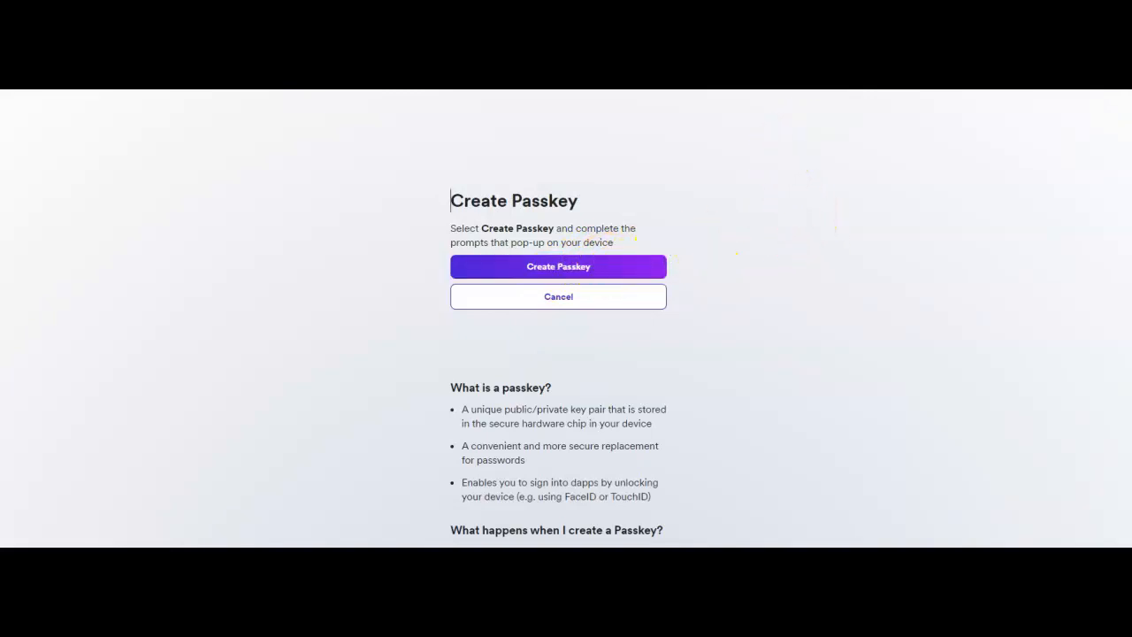
- Advance the example and scroll to steps #4 'Authenticate your device' and #5 'Click Confirm'
left_click(558, 267)
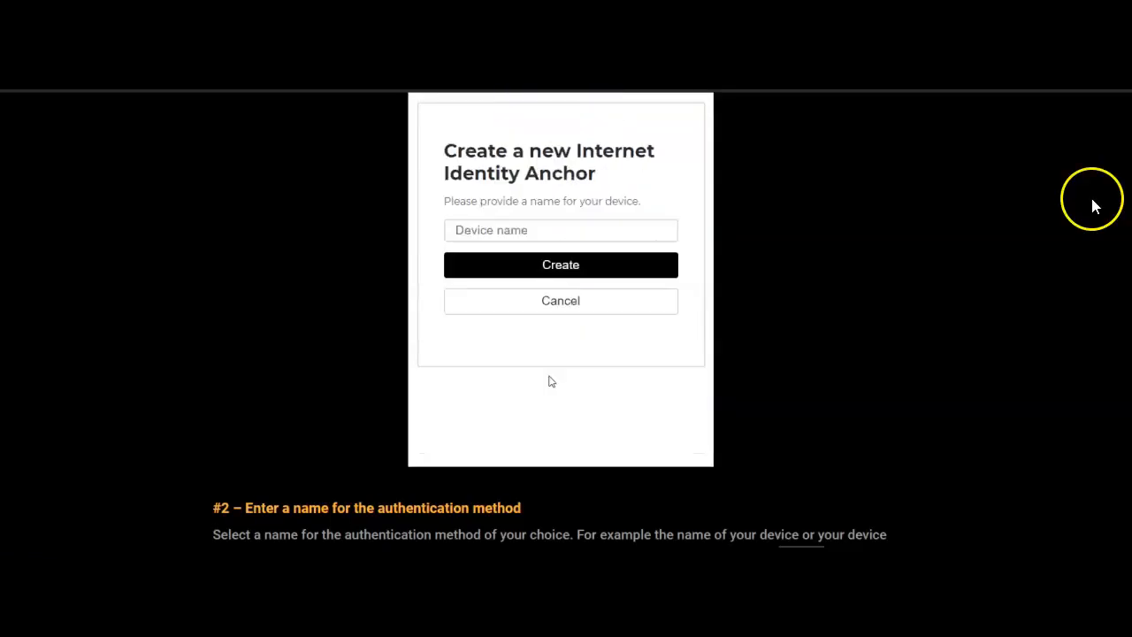
left_click(560, 300)
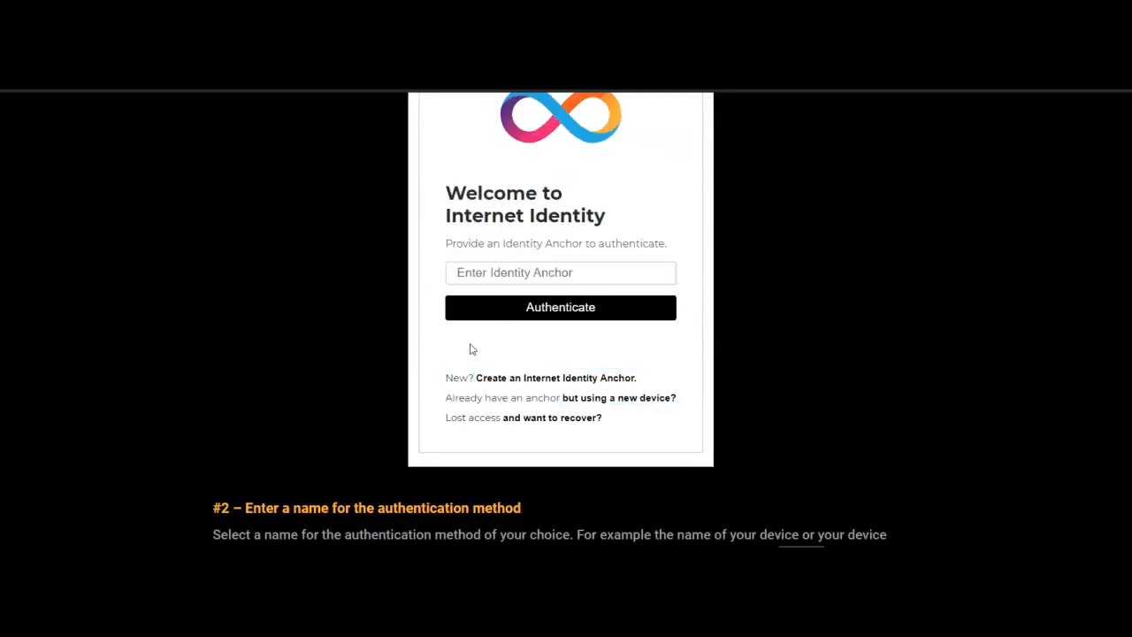
scroll("down", 3)
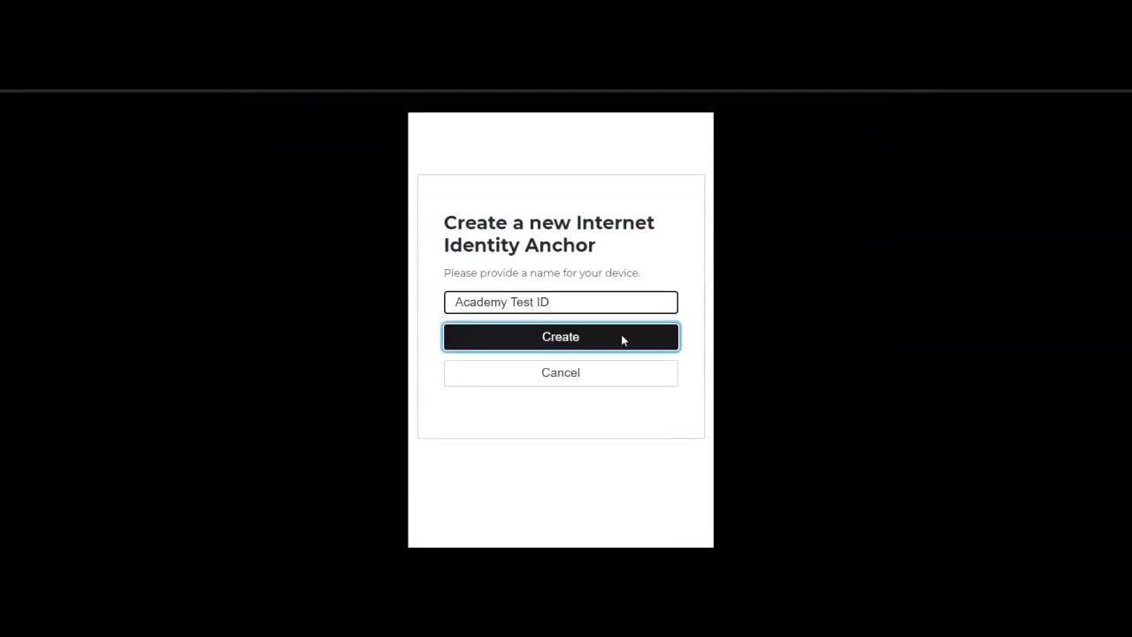
left_click(560, 336)
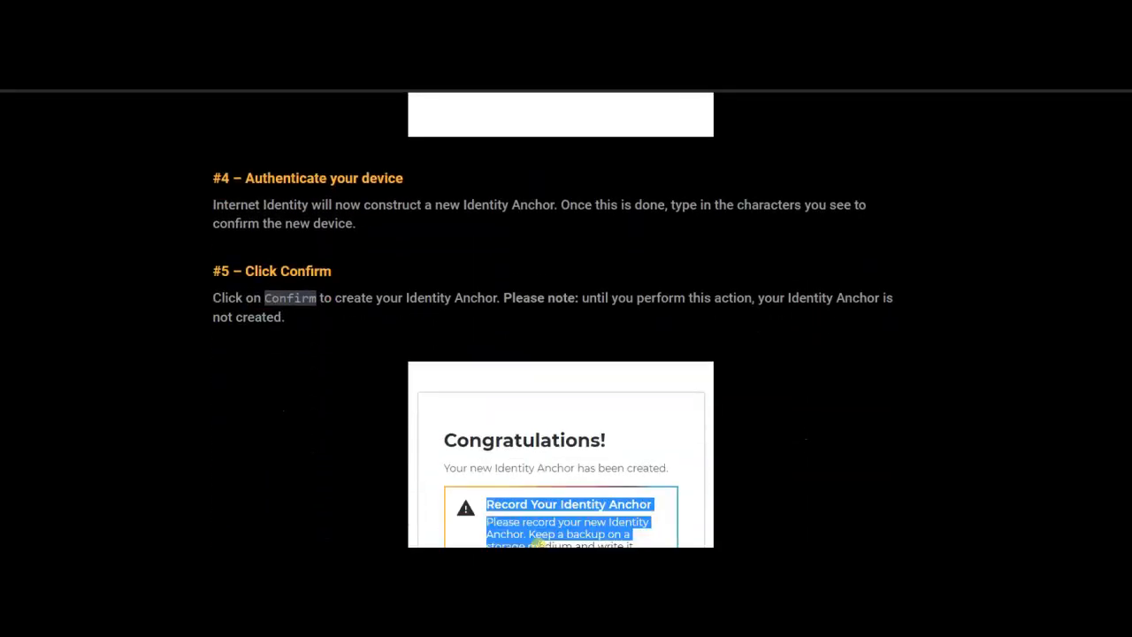
scroll("down", 3)
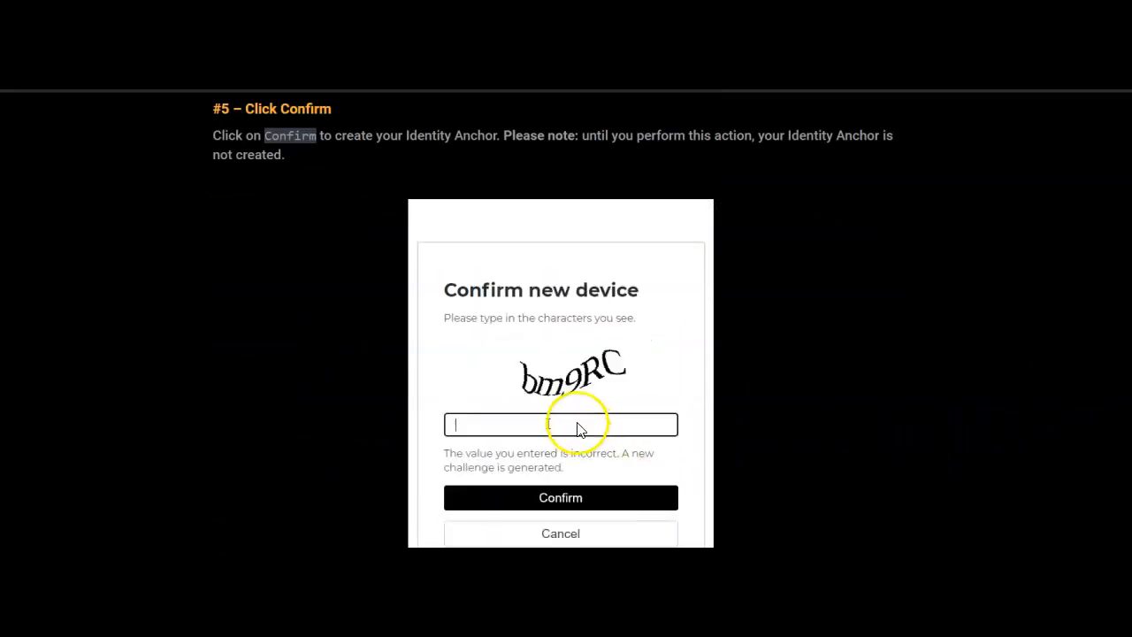
type("bm9")
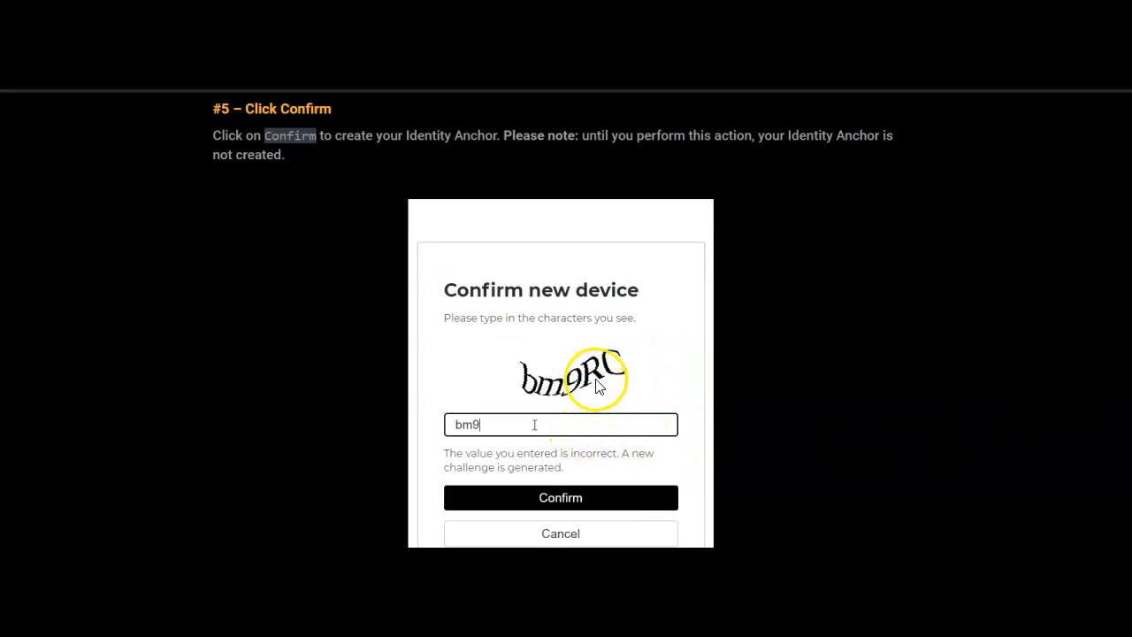
type("RC")
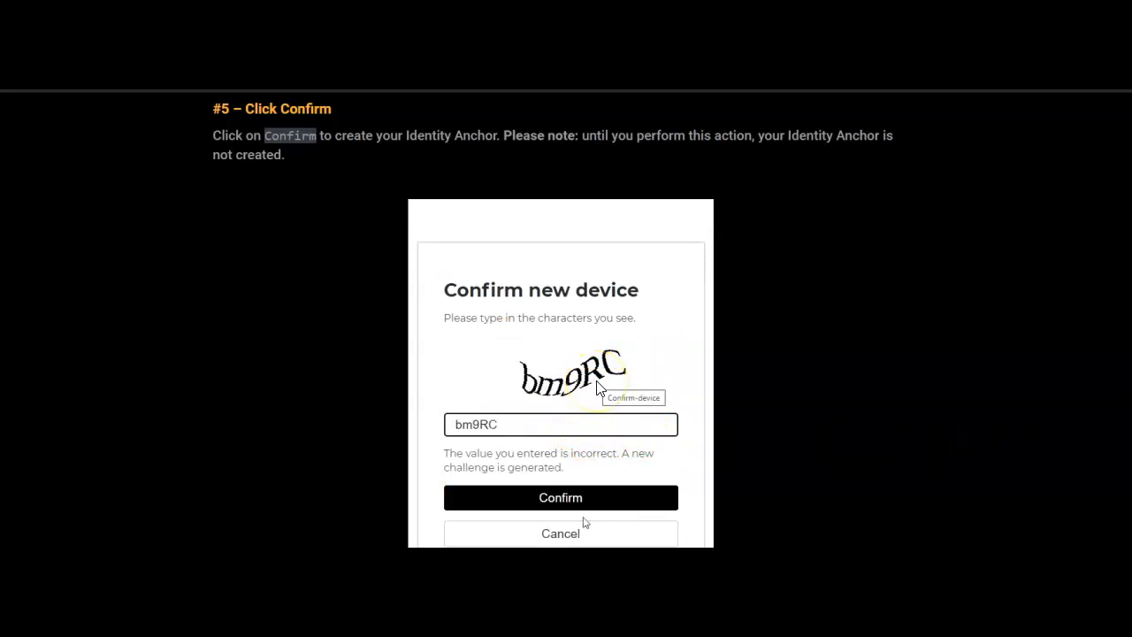
left_click(560, 497)
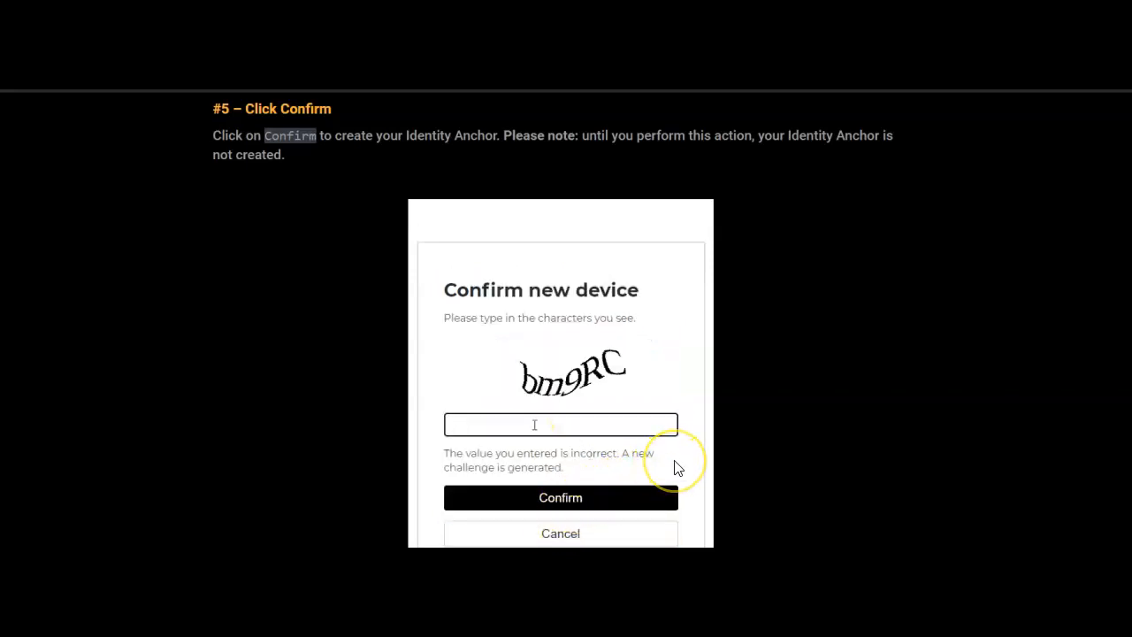
type("bm9")
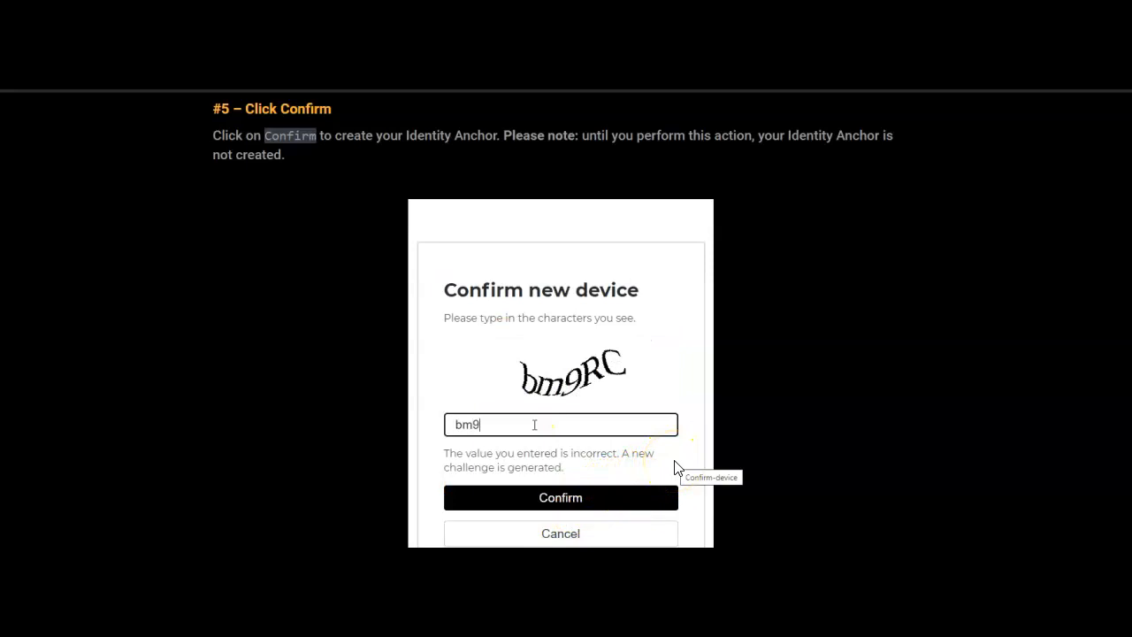
type("RC")
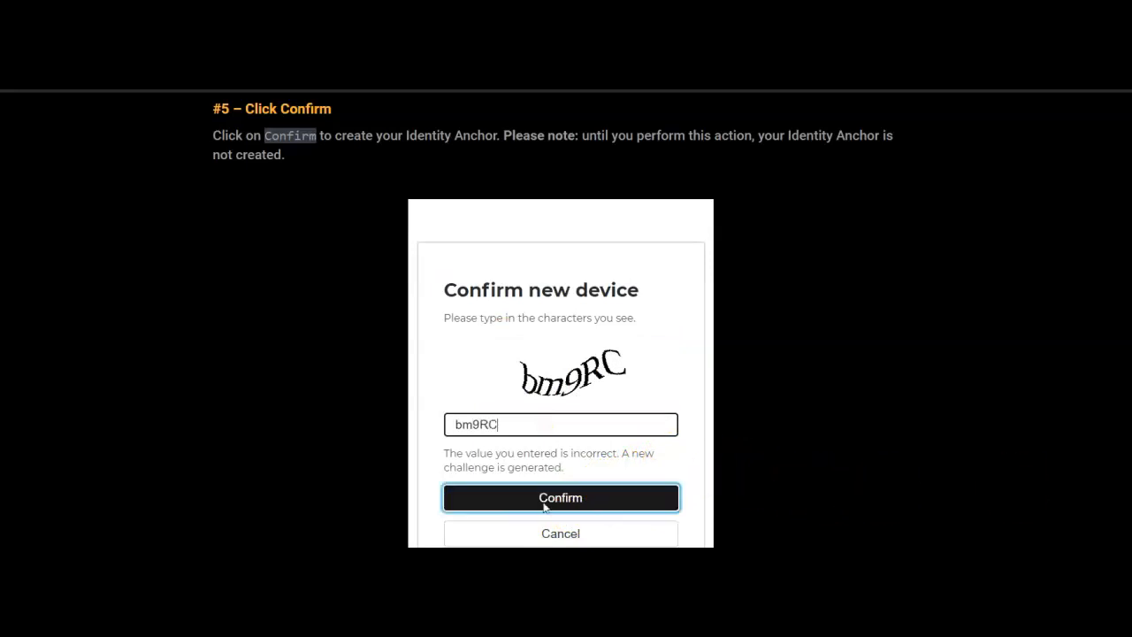
left_click(559, 497)
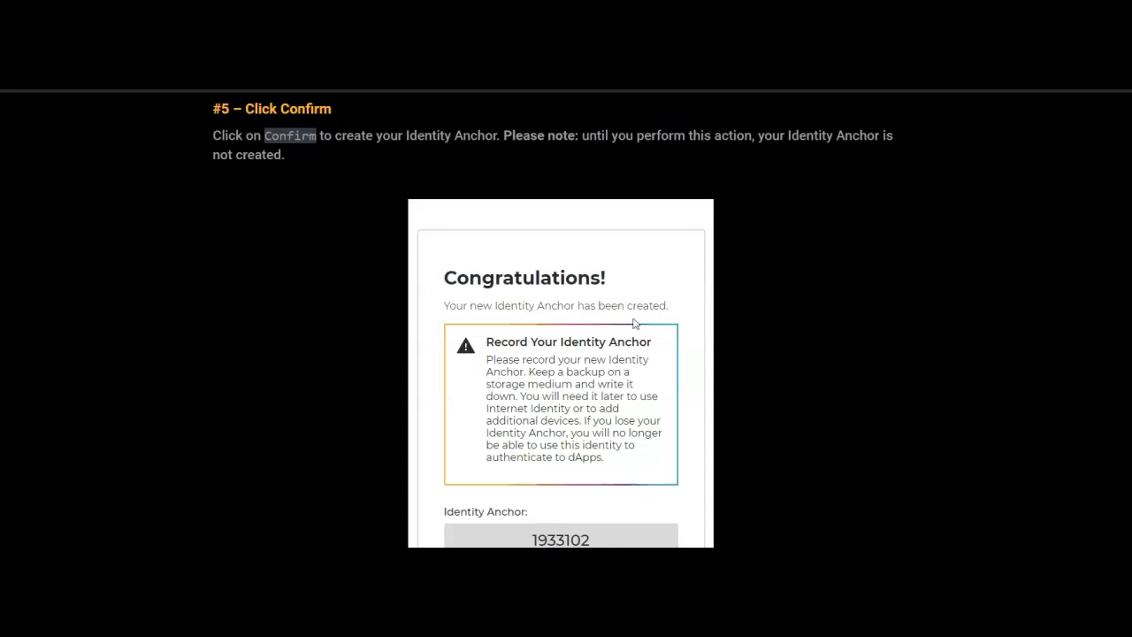
- Scroll past step #6 to the 'Add a recovery mechanism' section
scroll("down", 3)
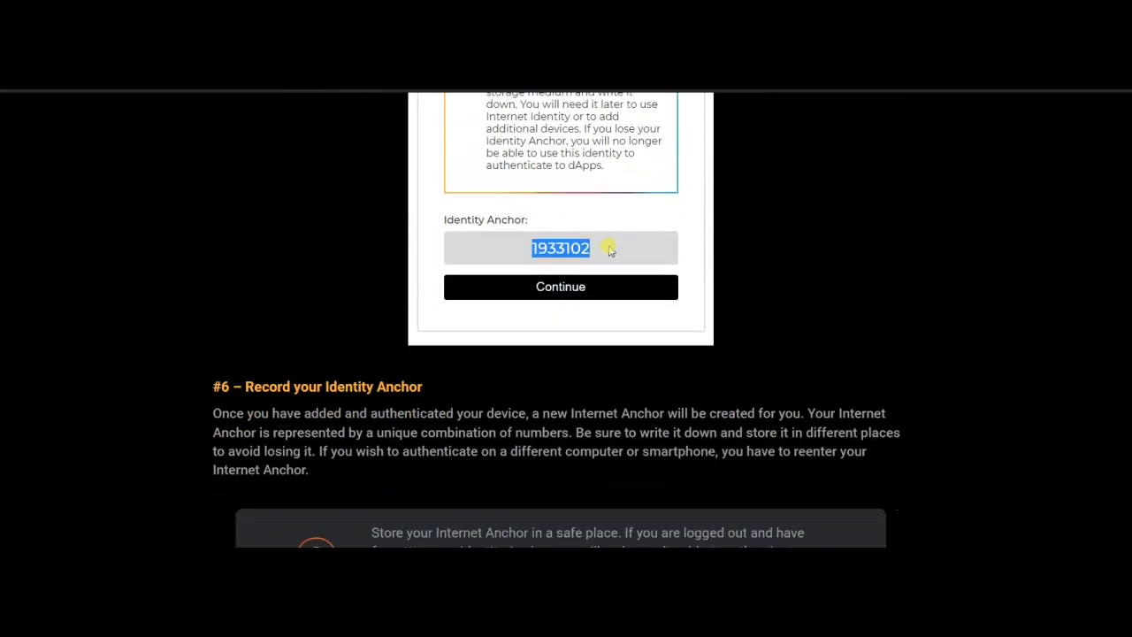
scroll("down", 3)
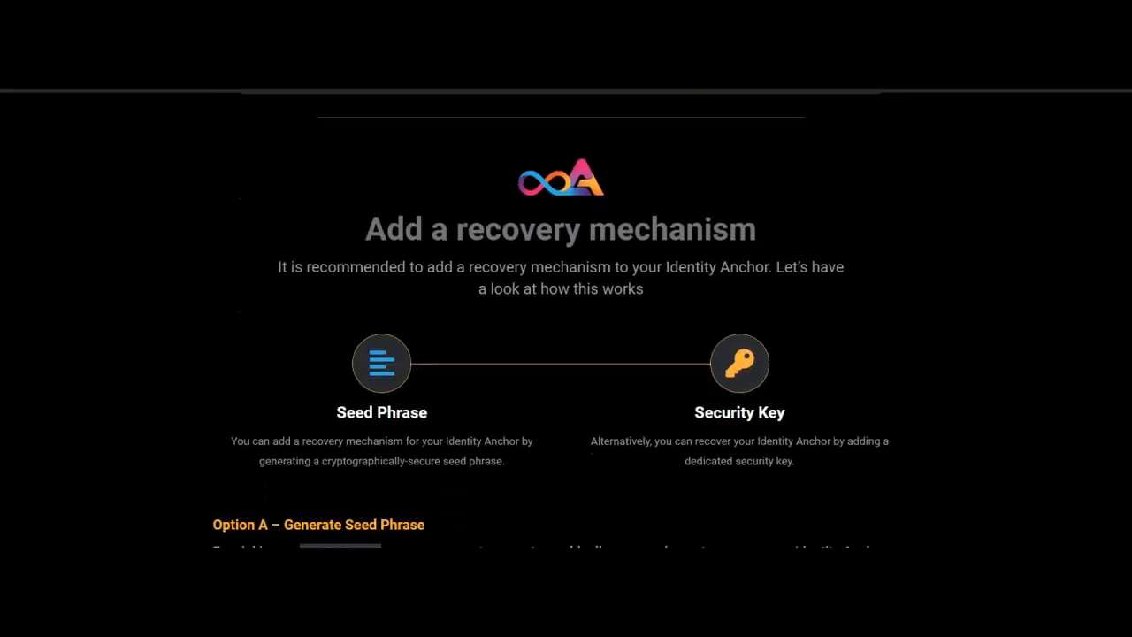
- Scroll through Option A, copy the generated seed phrase, and choose Seed Phrase recovery
scroll("up", 3)
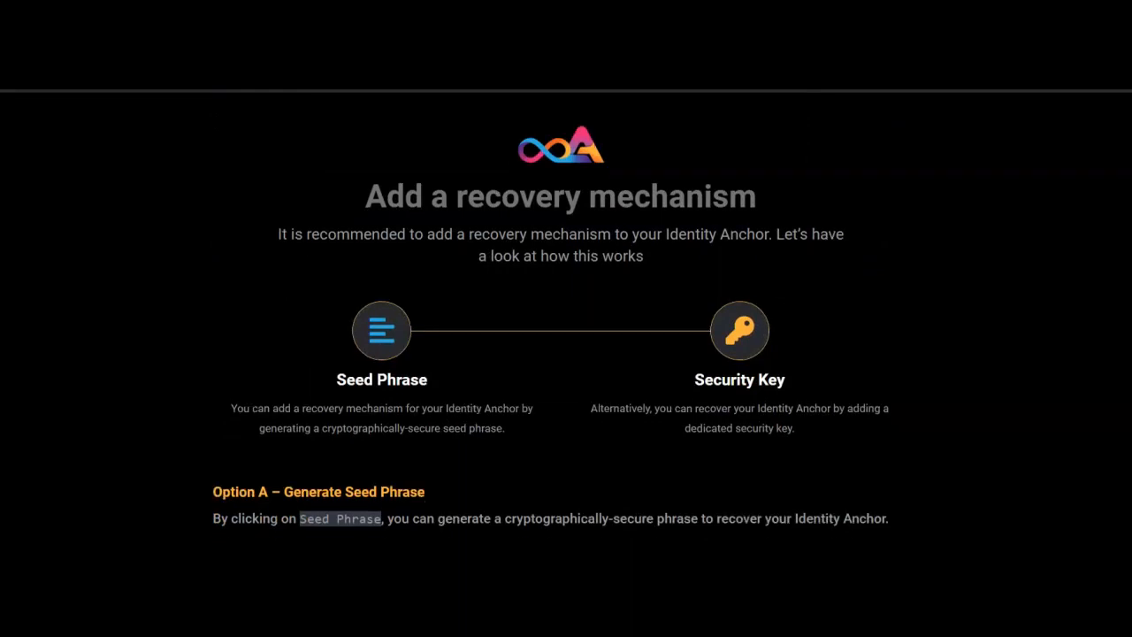
scroll("down", 3)
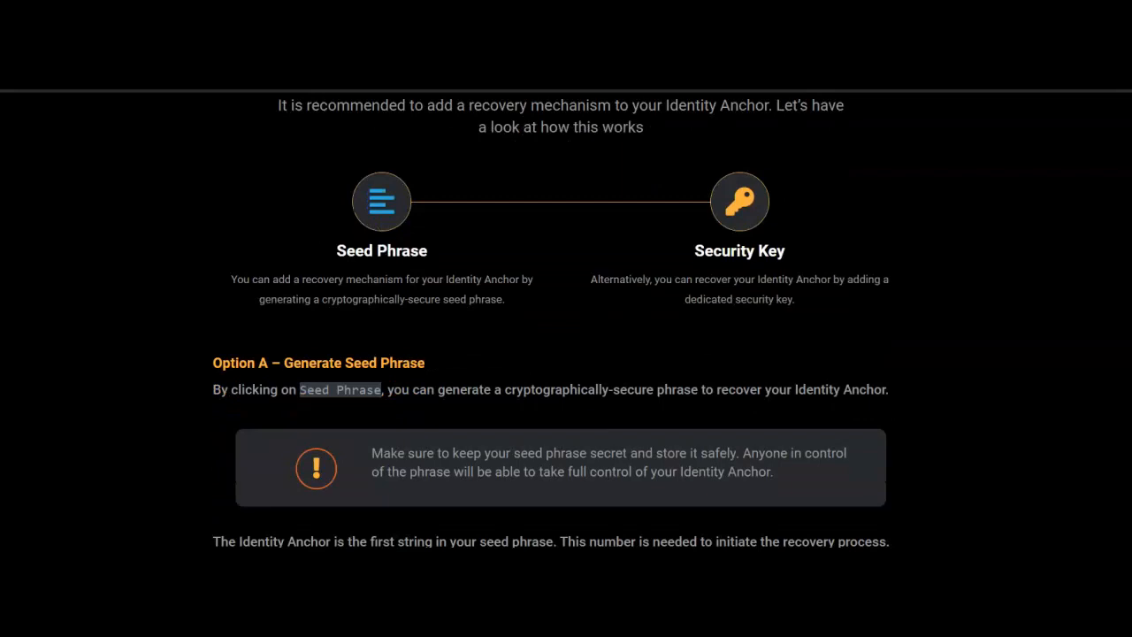
scroll("down", 3)
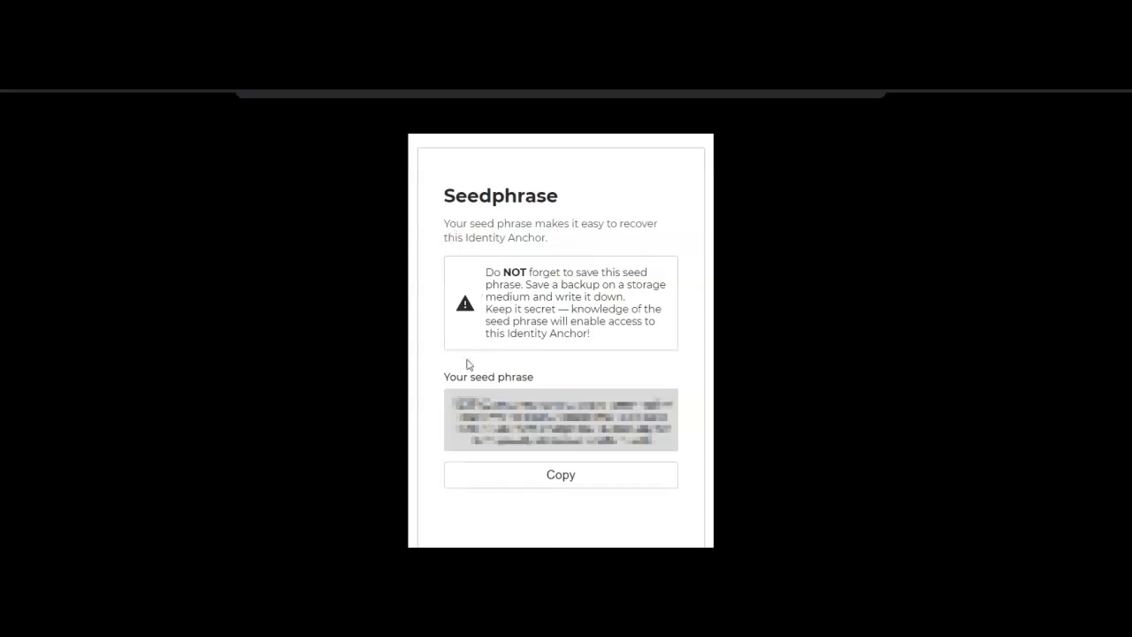
left_click(561, 475)
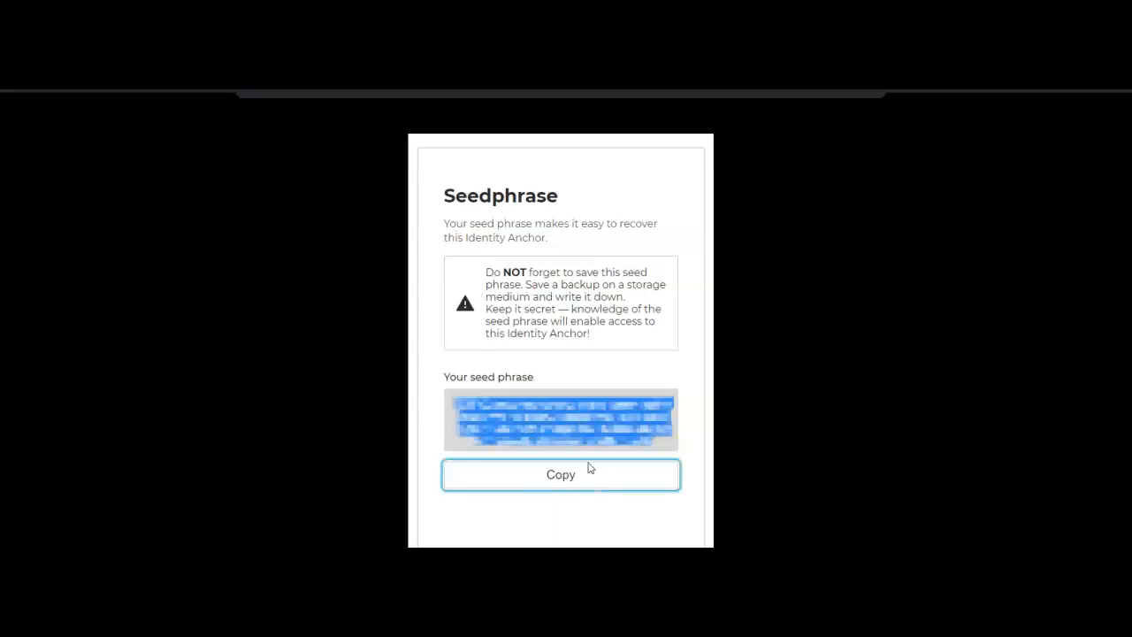
left_click(560, 474)
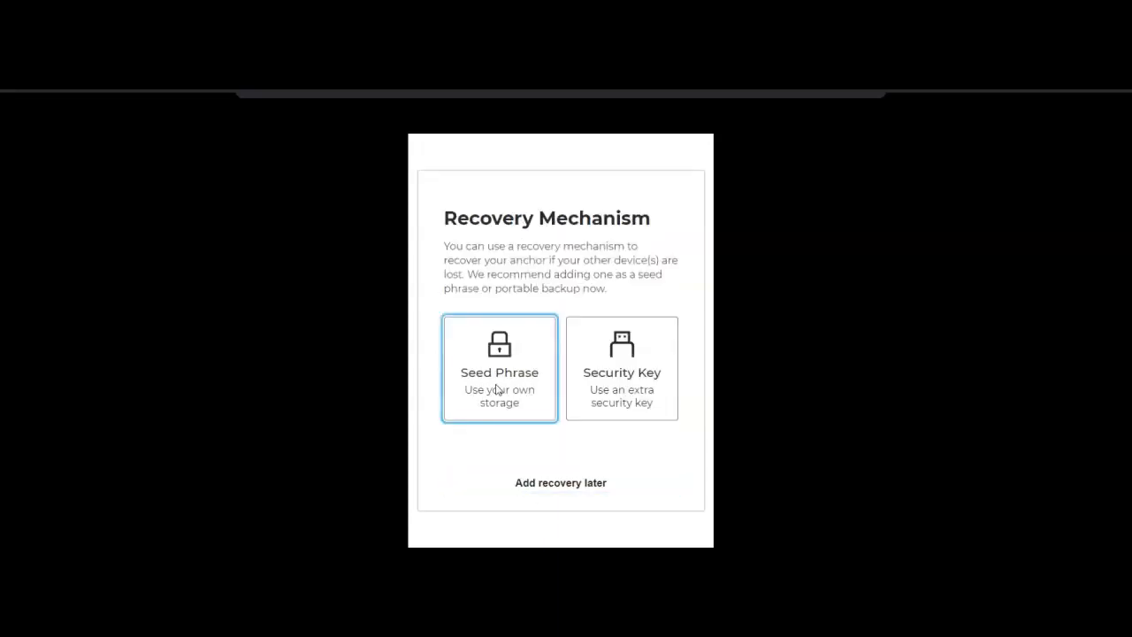
left_click(499, 368)
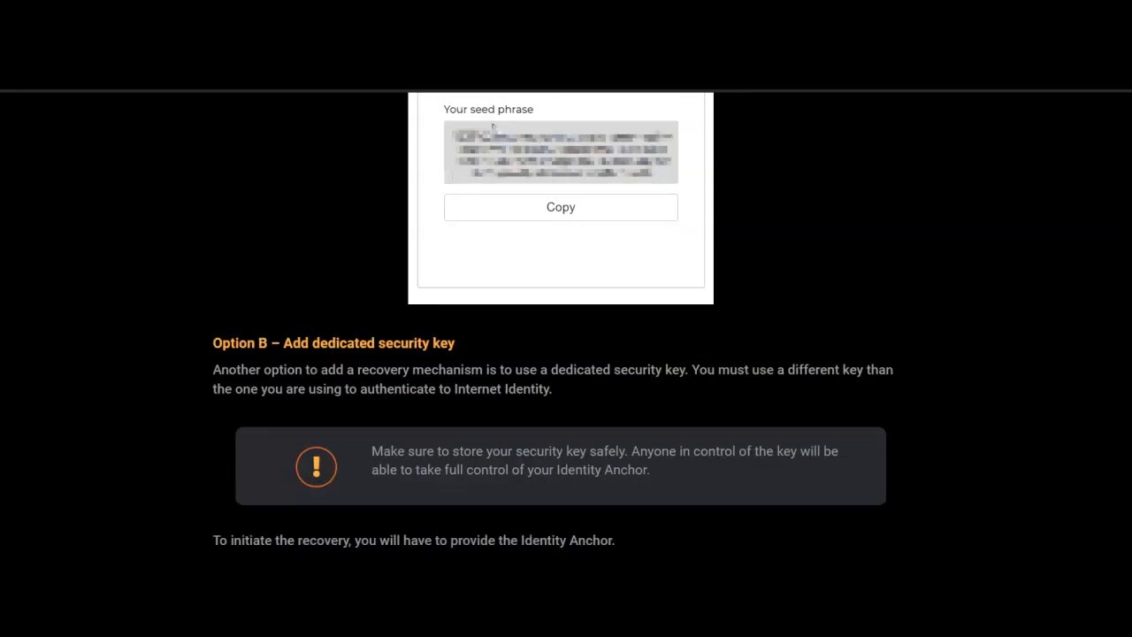
- Scroll to the Anchor Management screenshot showing Phone, Home PC and the Recovery phrase
scroll("down", 3)
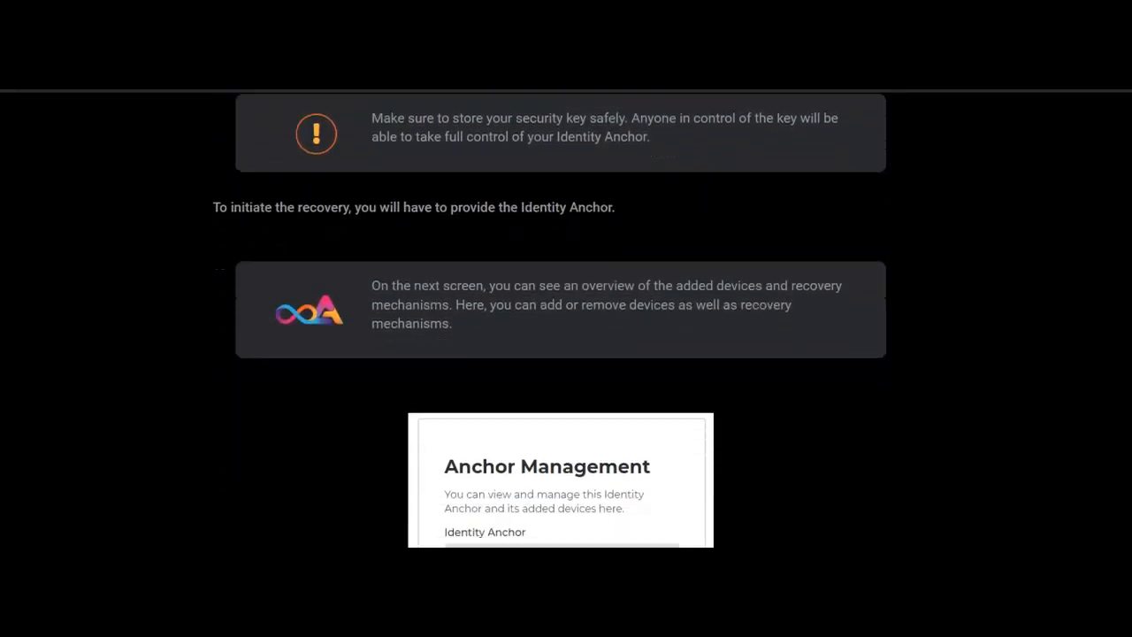
scroll("down", 3)
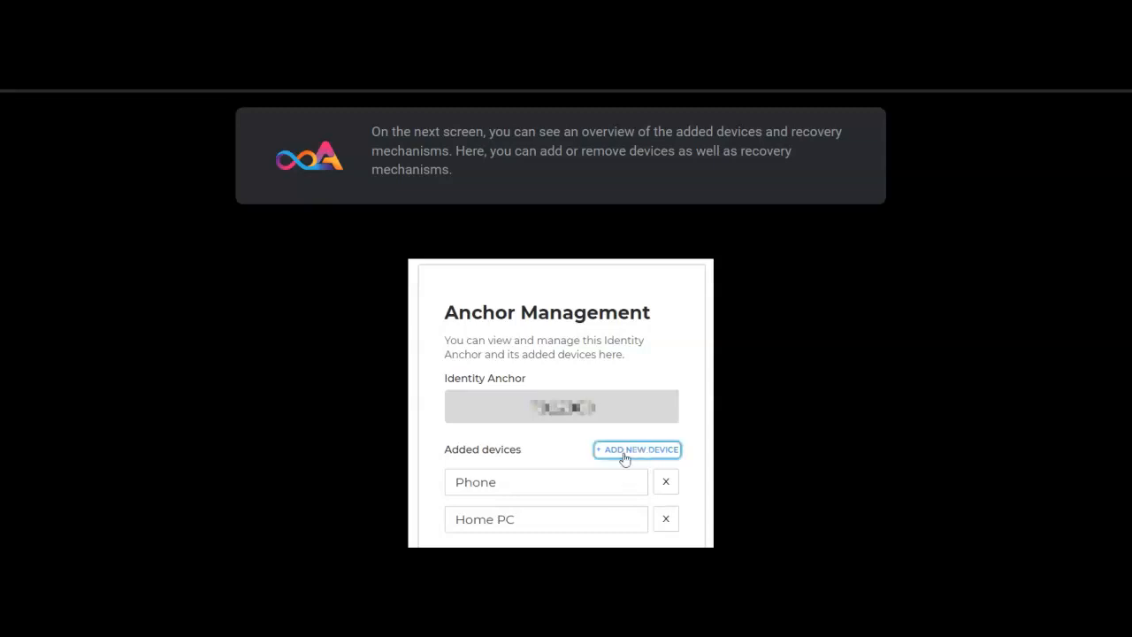
scroll("down", 3)
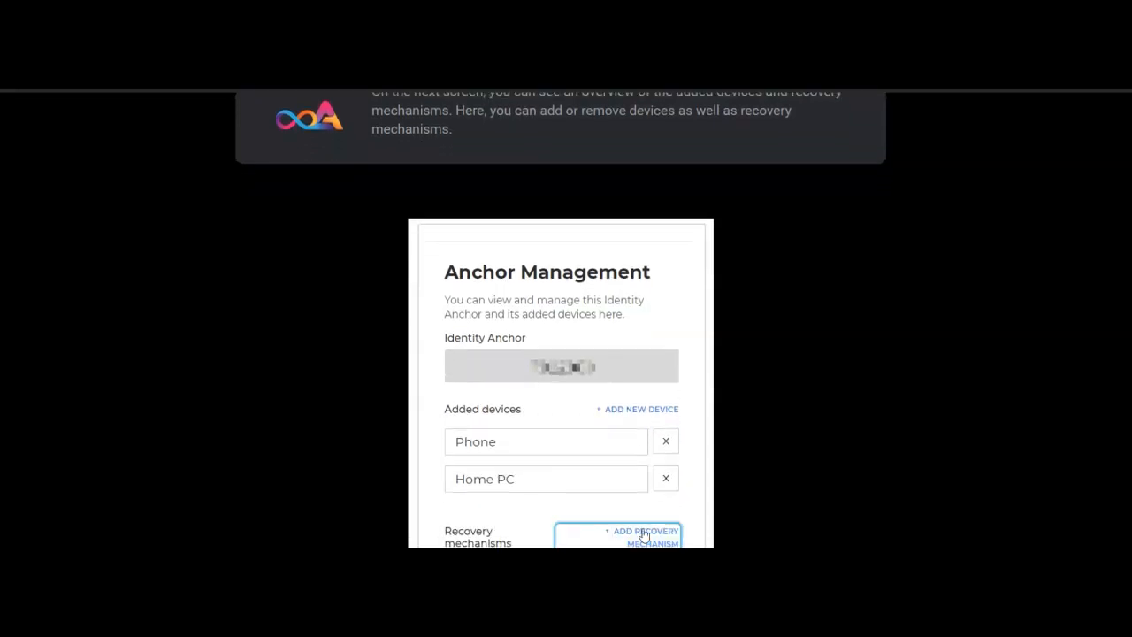
scroll("down", 3)
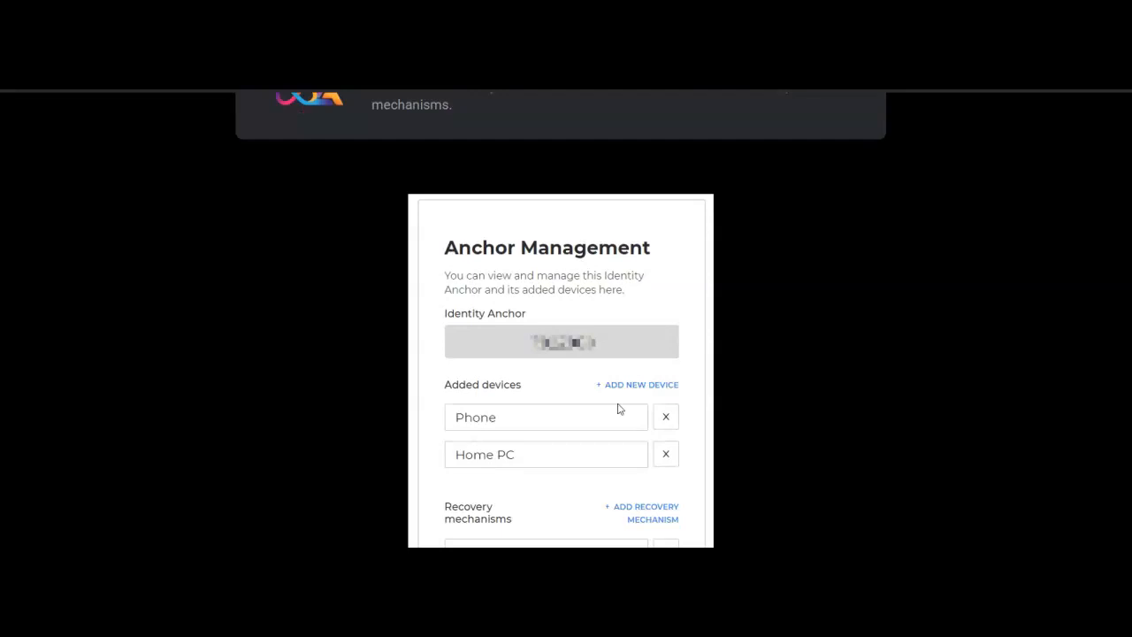
scroll("down", 3)
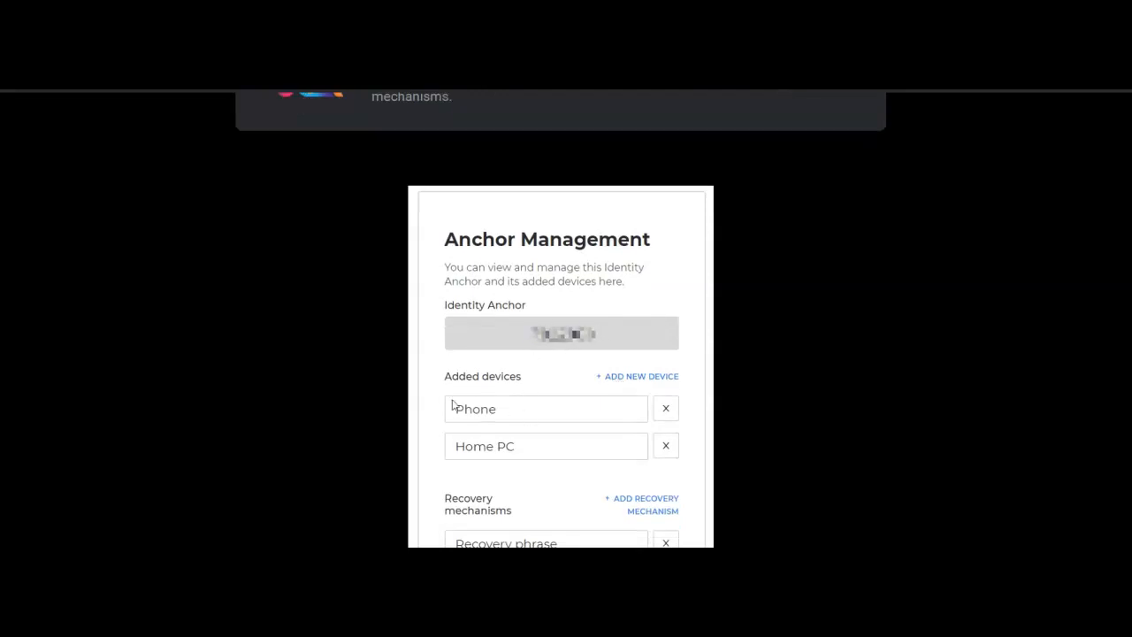
scroll("down", 3)
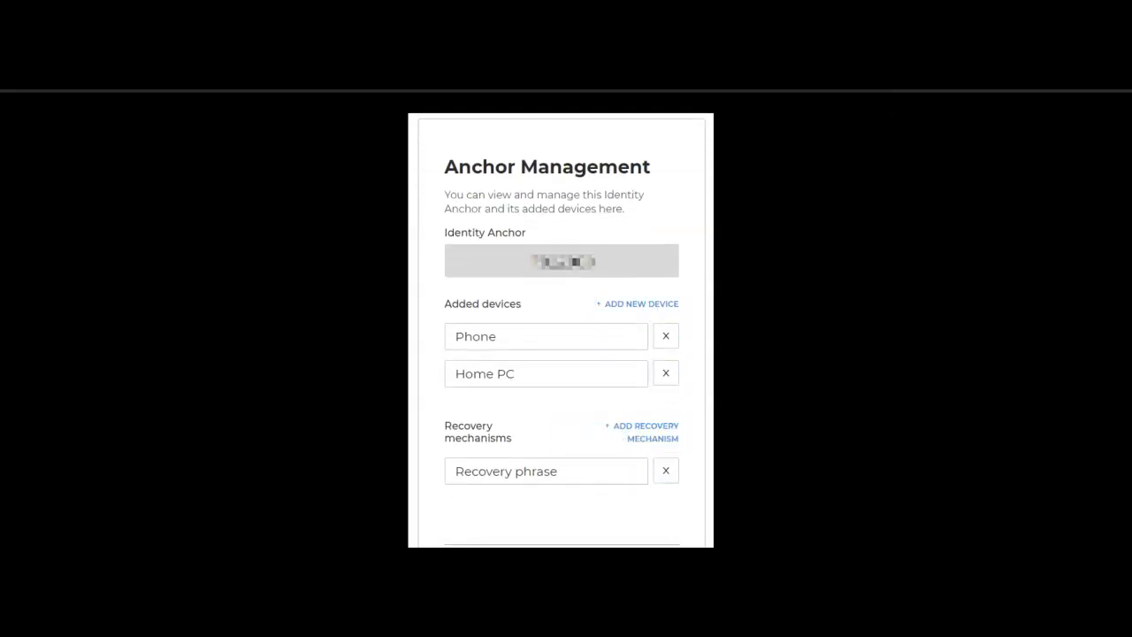
mouse_move(527, 336)
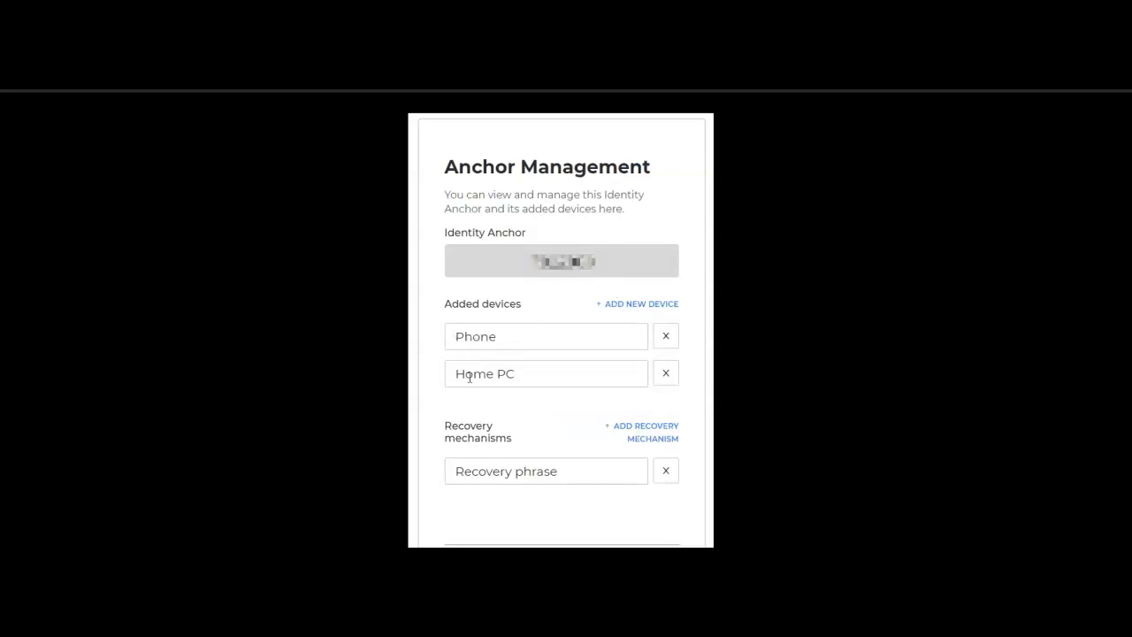
mouse_move(570, 421)
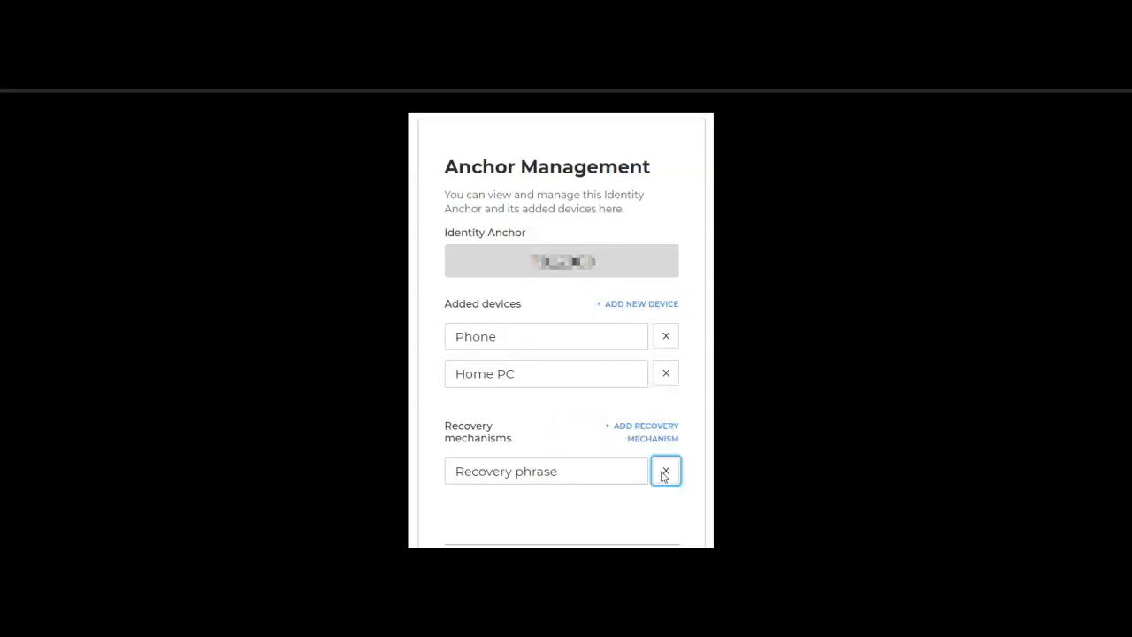
scroll("down", 3)
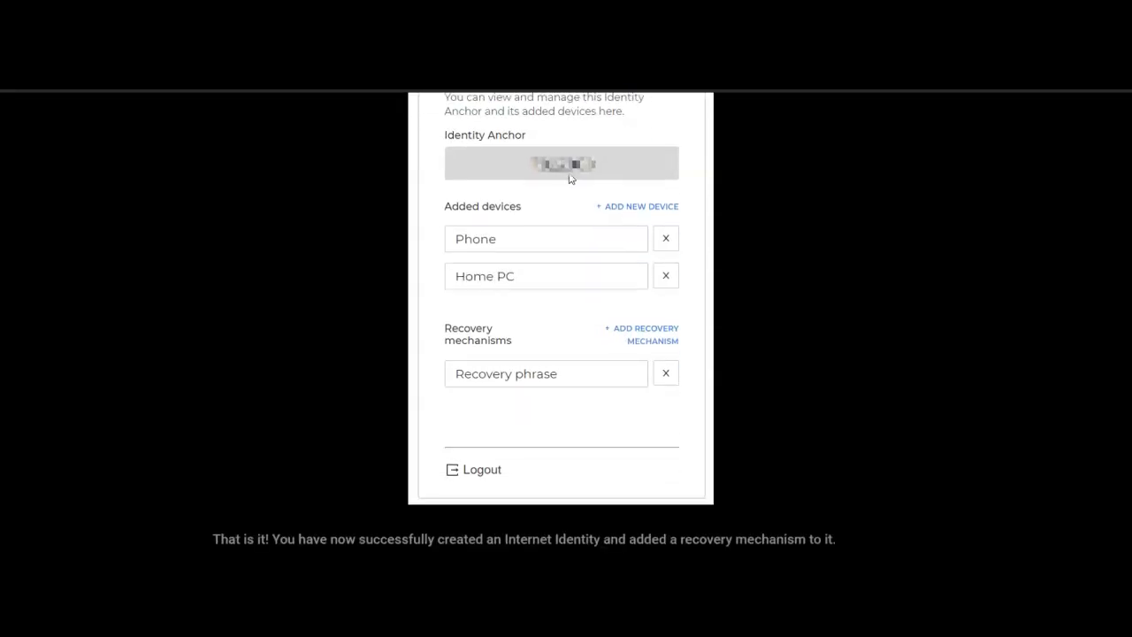
- Scroll past the Logout screenshot to the Internet Computer Wallets and ICP token cards
scroll("down", 3)
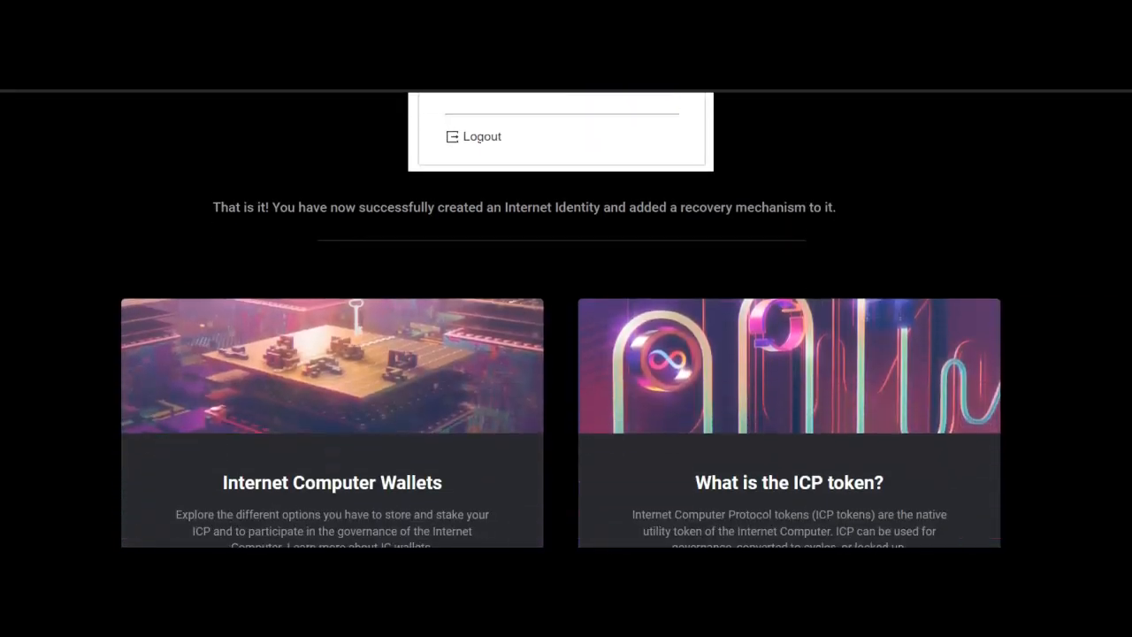
scroll("down", 3)
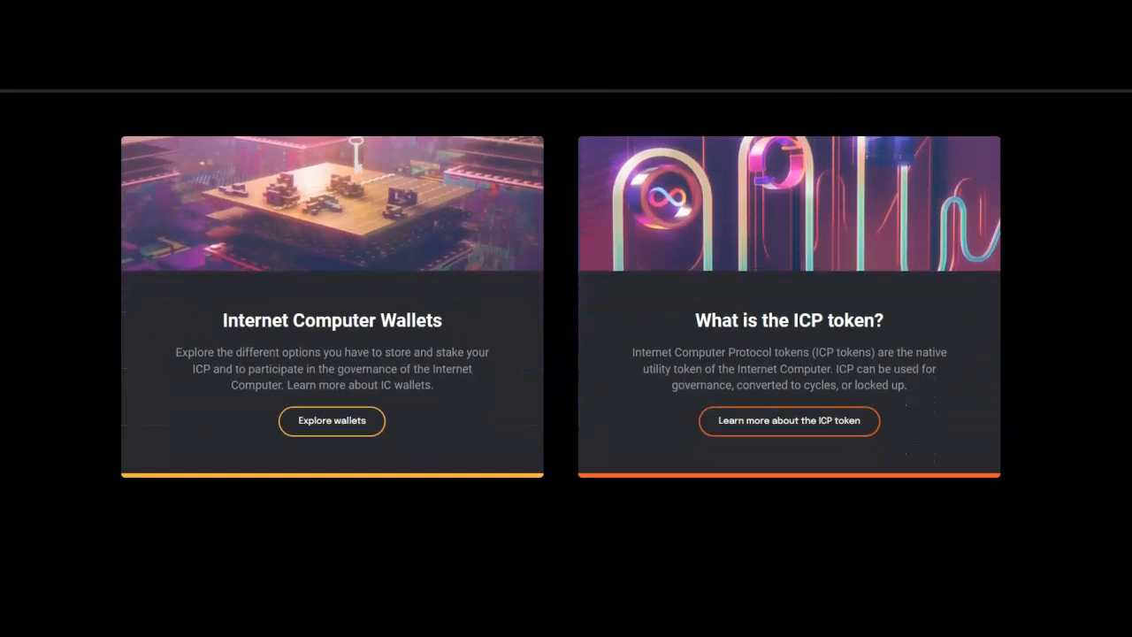
scroll("down", 3)
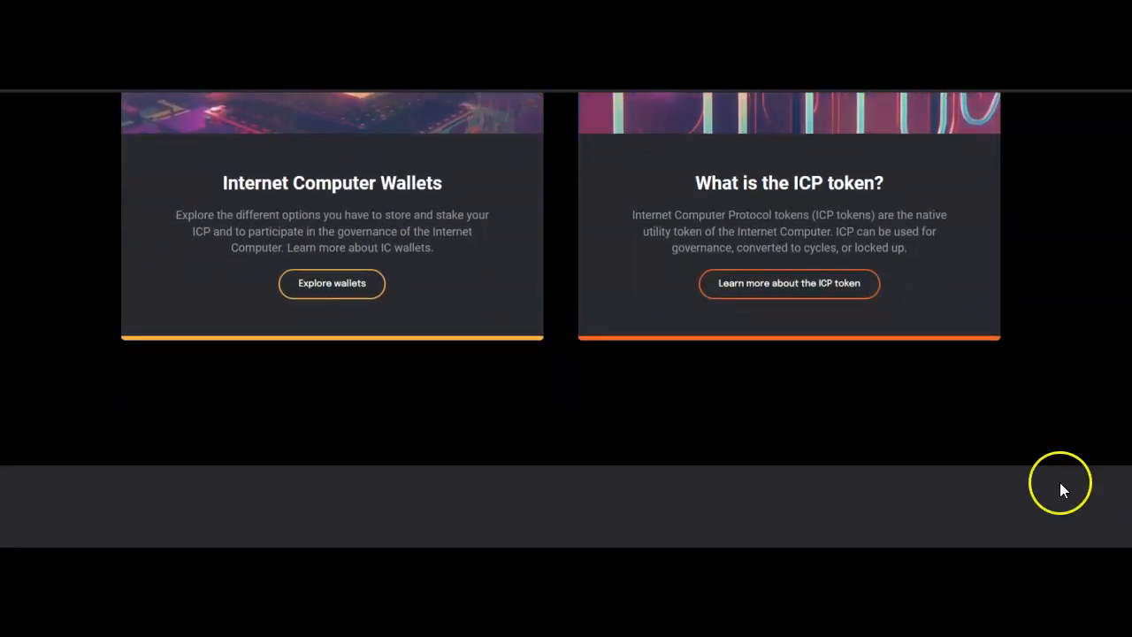
mouse_move(292, 445)
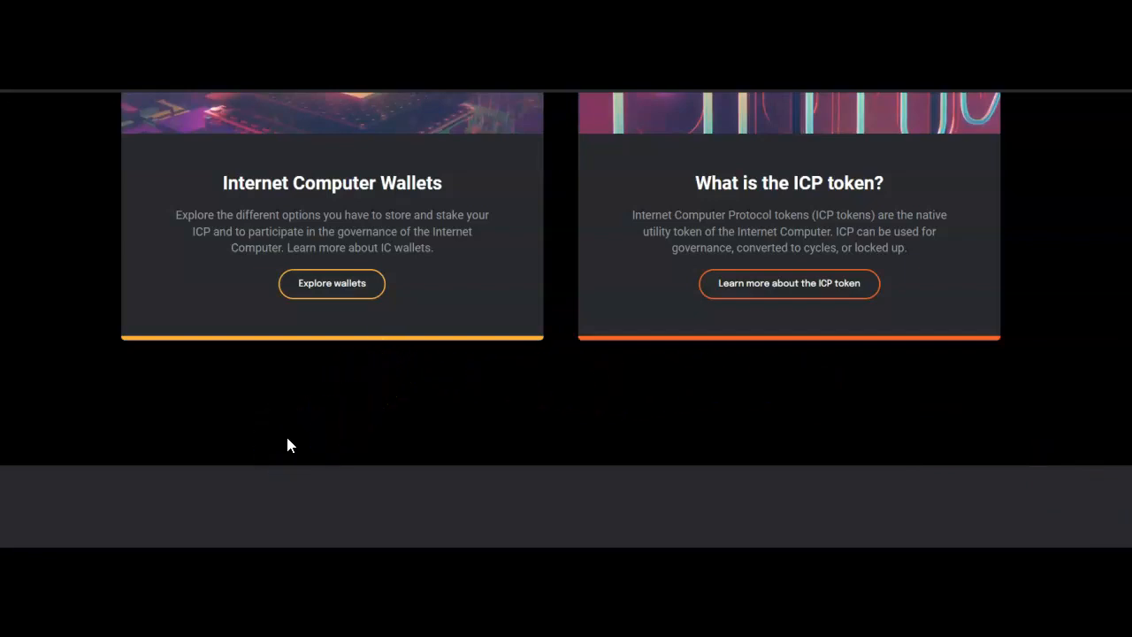